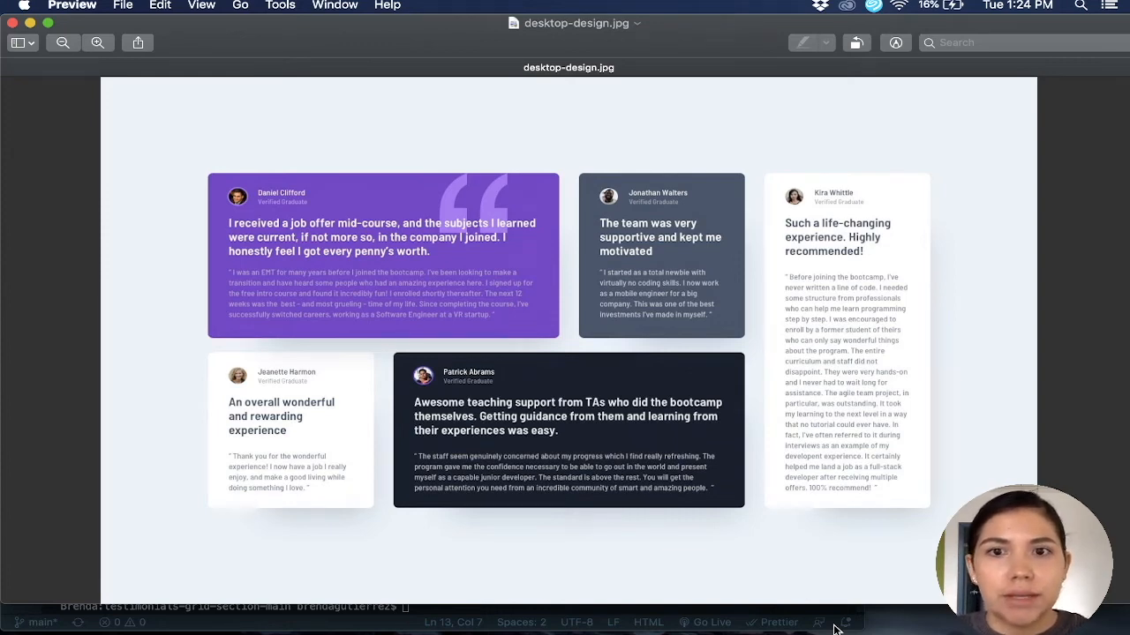
pyautogui.moveTo(533, 324)
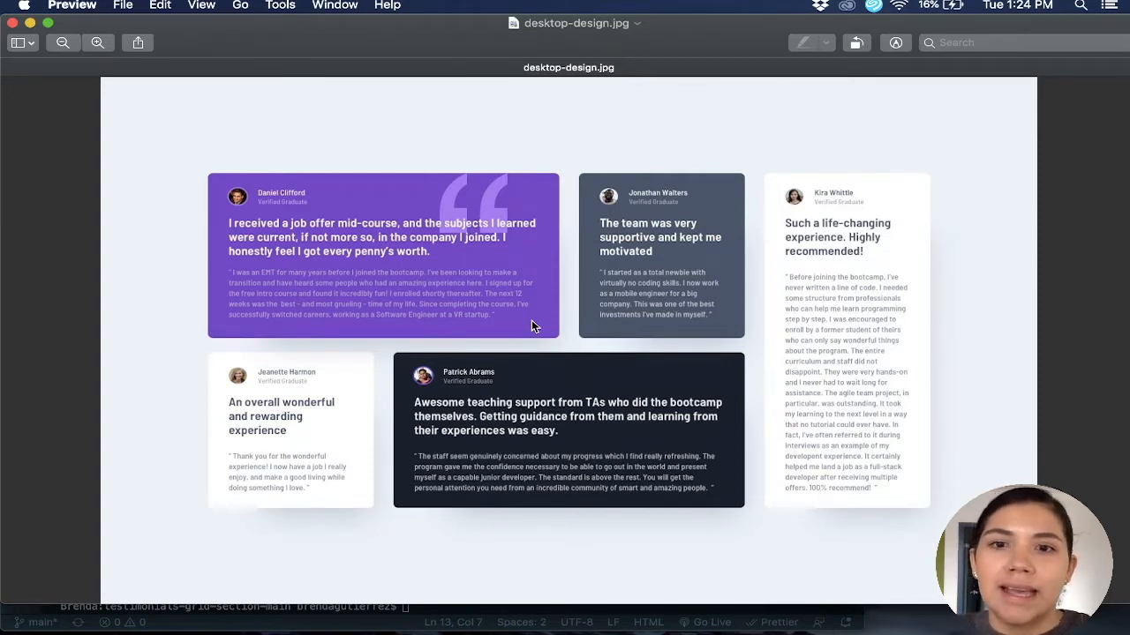
pyautogui.moveTo(658, 469)
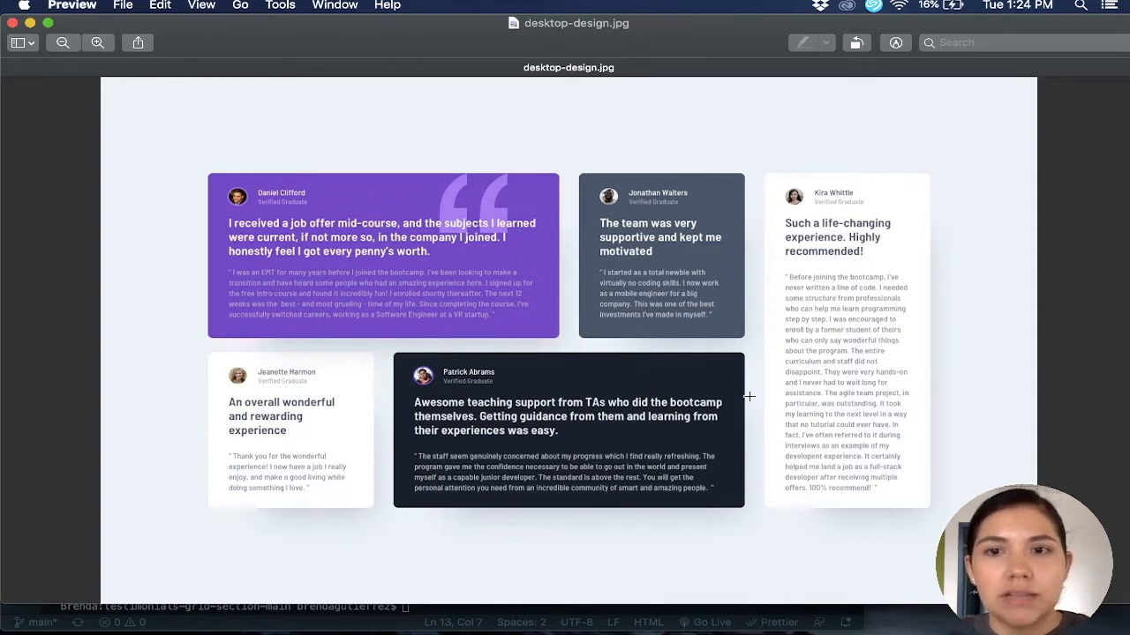
pyautogui.moveTo(227, 275)
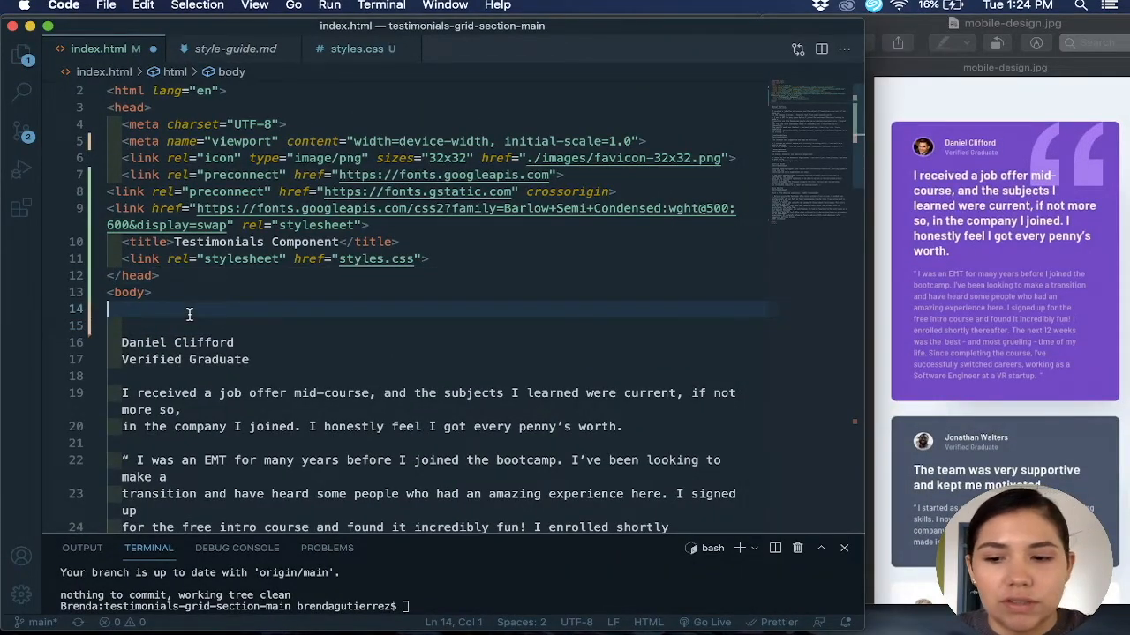
# Expand Emmet abbreviations main.main and section.container into a main element holding an empty container section
pyautogui.write('.')
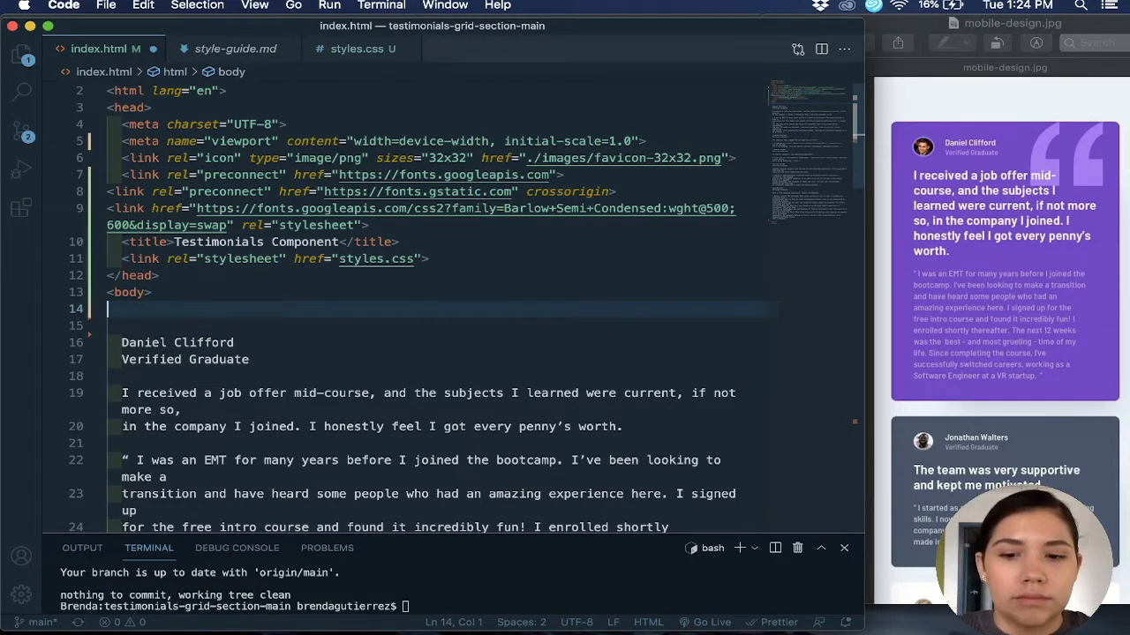
pyautogui.write('main.c')
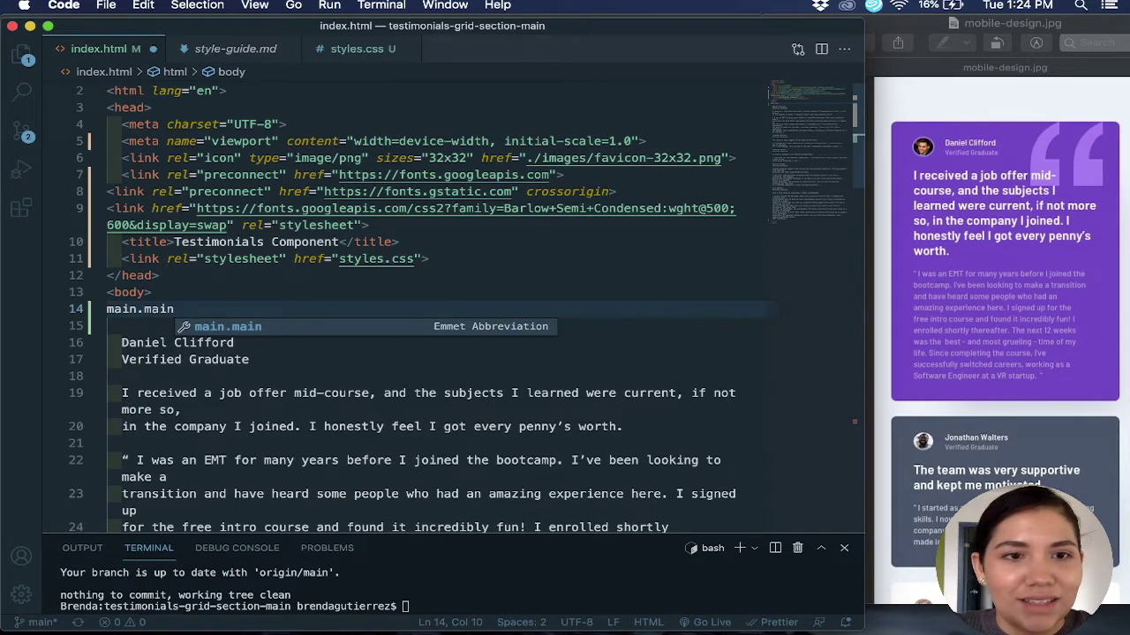
pyautogui.press('Tab')
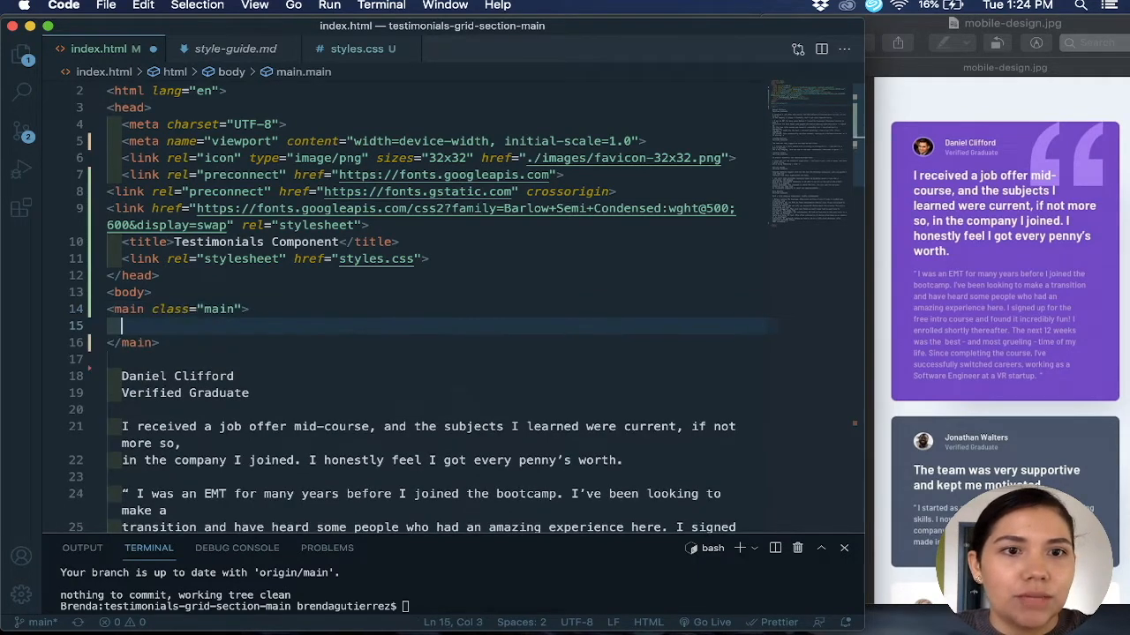
pyautogui.write('.')
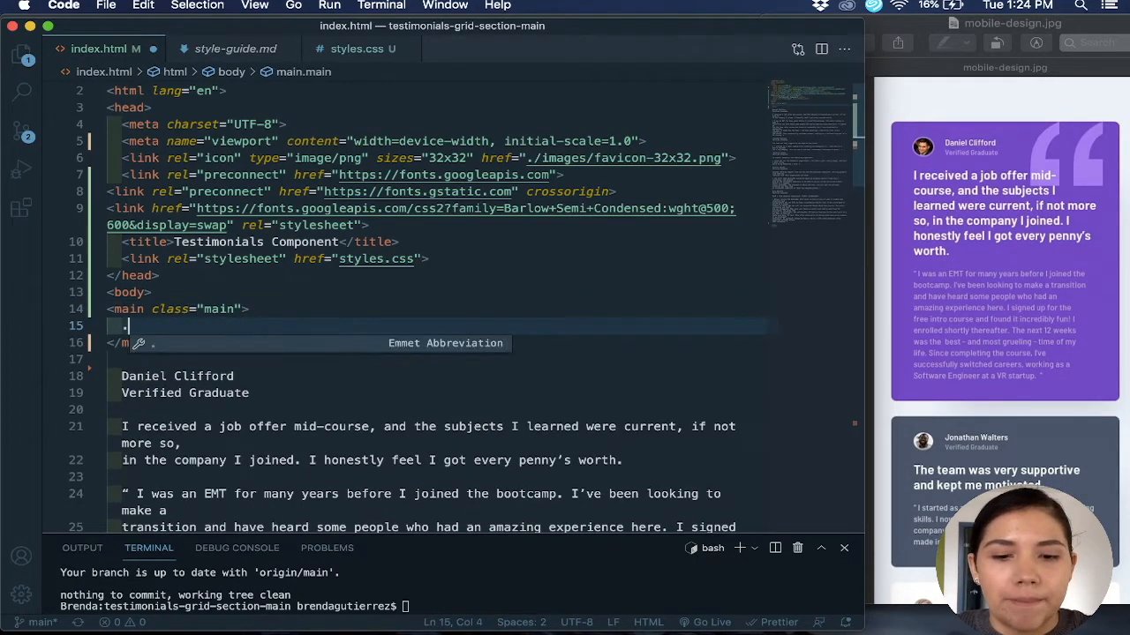
pyautogui.write('s')
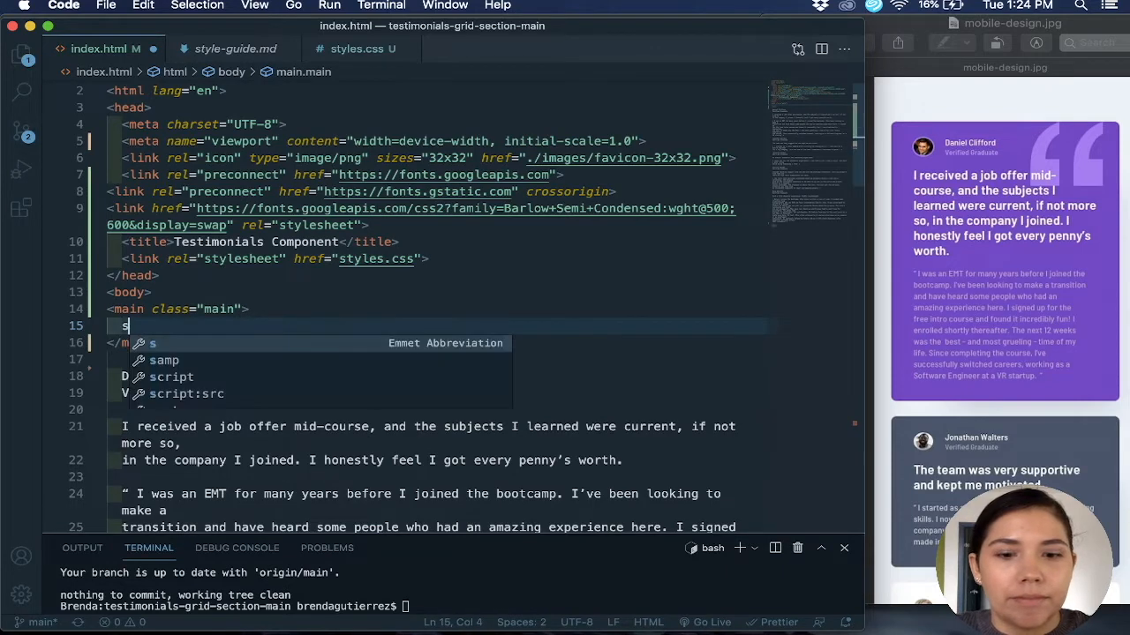
pyautogui.write('ection.conta')
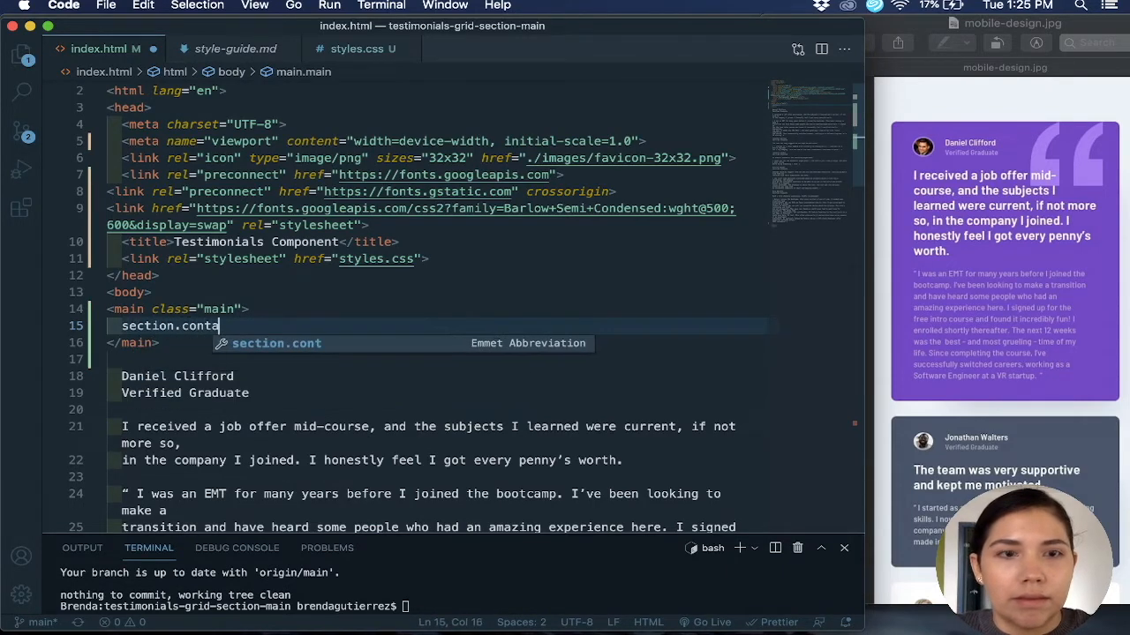
pyautogui.press('Tab')
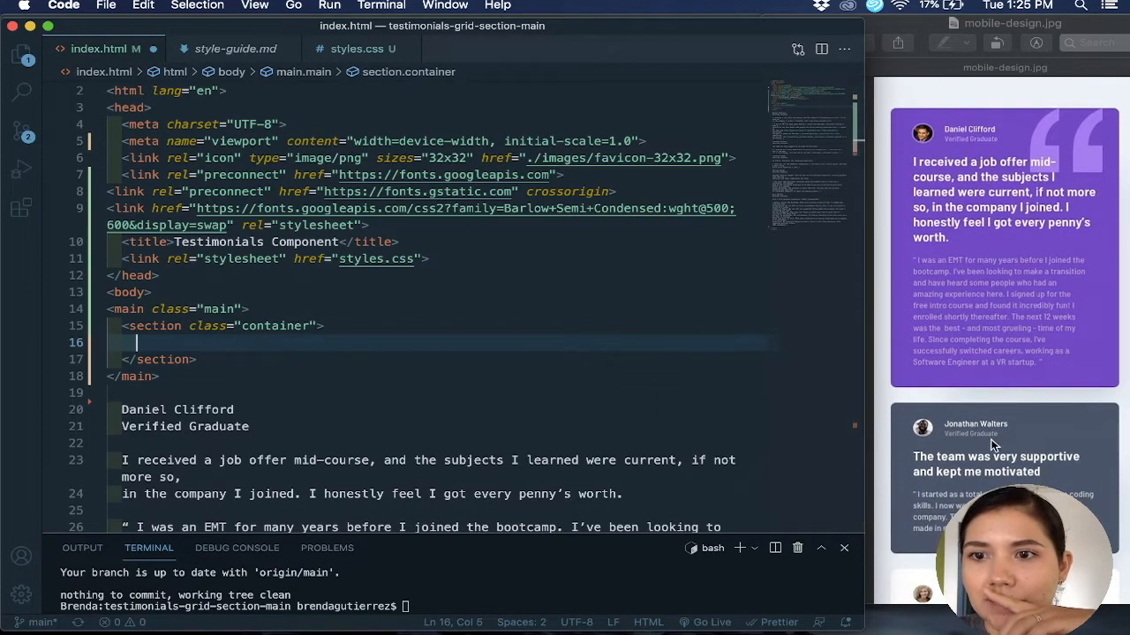
pyautogui.scroll(-3)
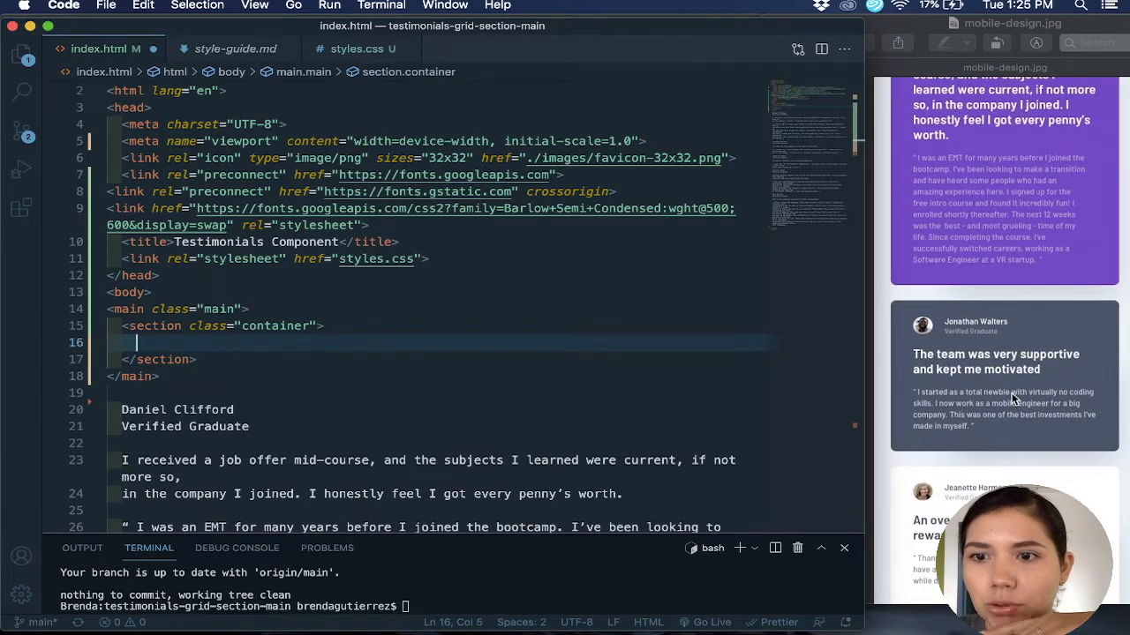
pyautogui.scroll(-3)
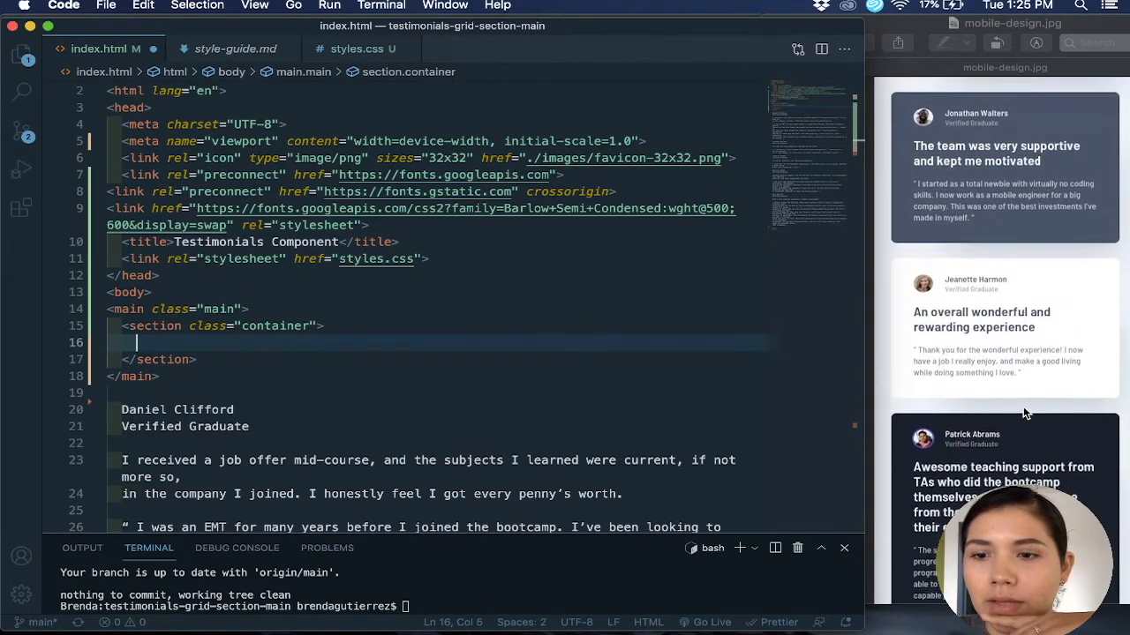
pyautogui.scroll(-3)
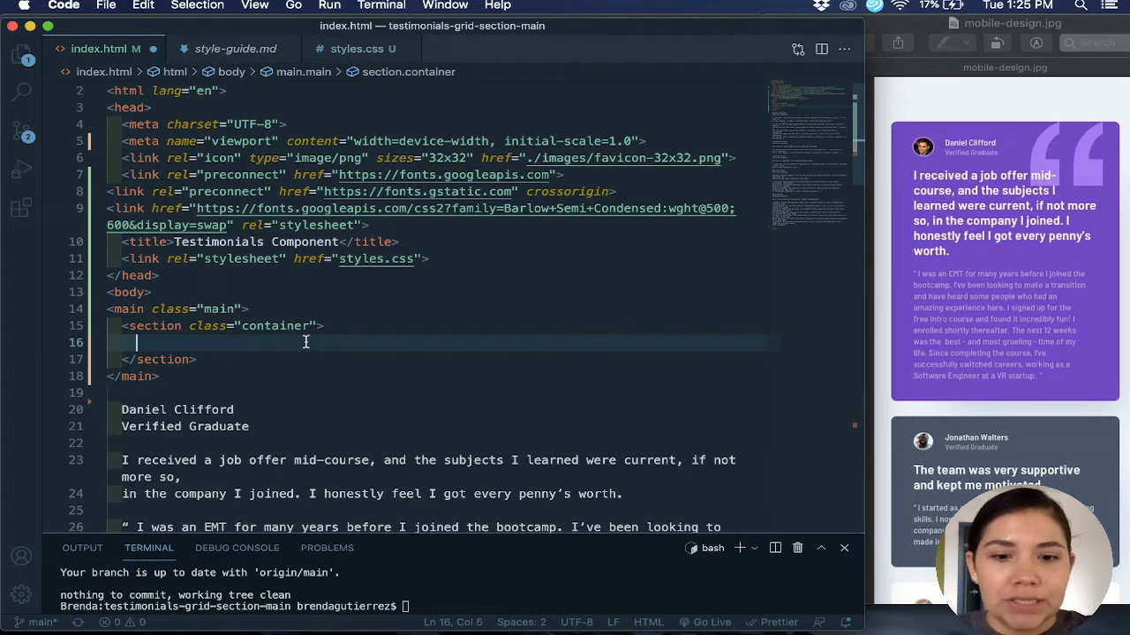
# Write the Emmet abbreviation for div.testimonial__container nesting a div.profile__container
pyautogui.write('div')
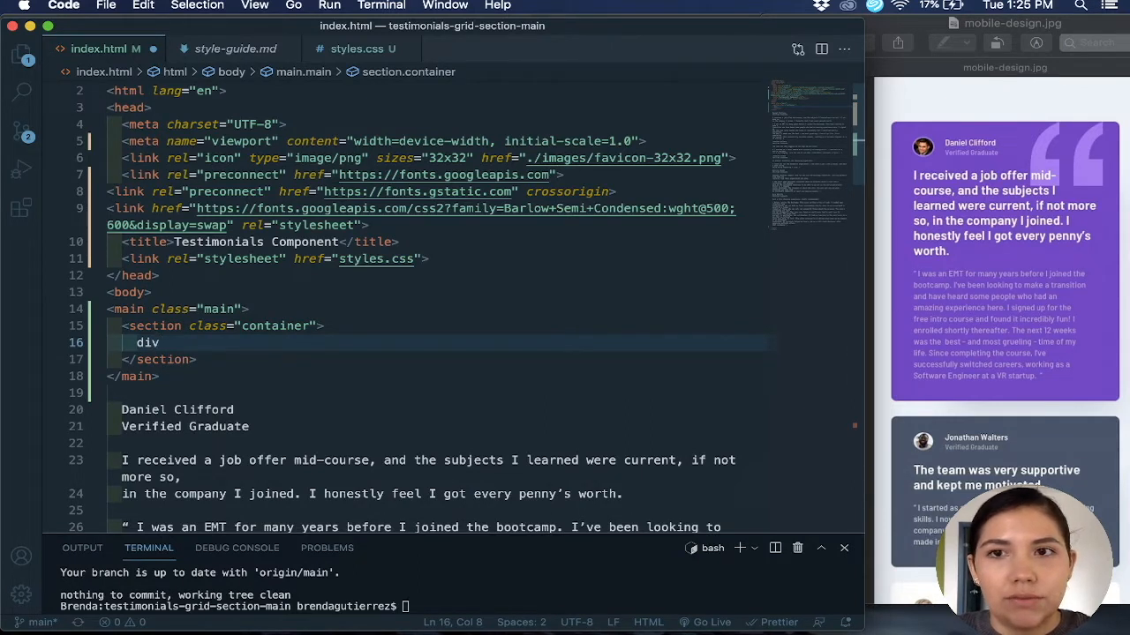
pyautogui.write('.')
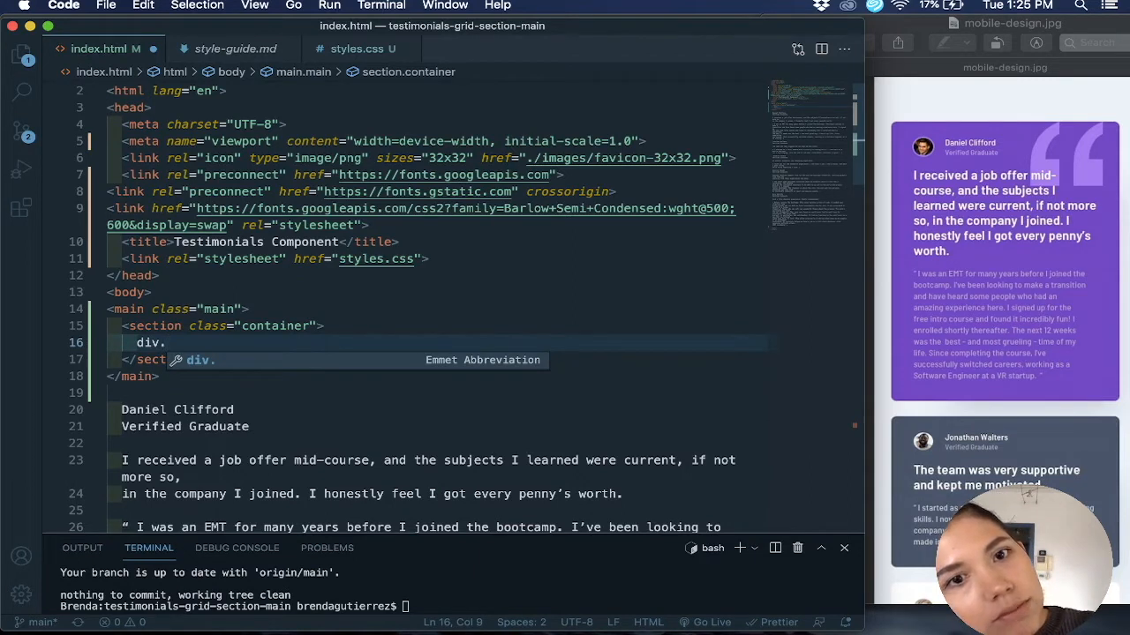
pyautogui.write('testimonial')
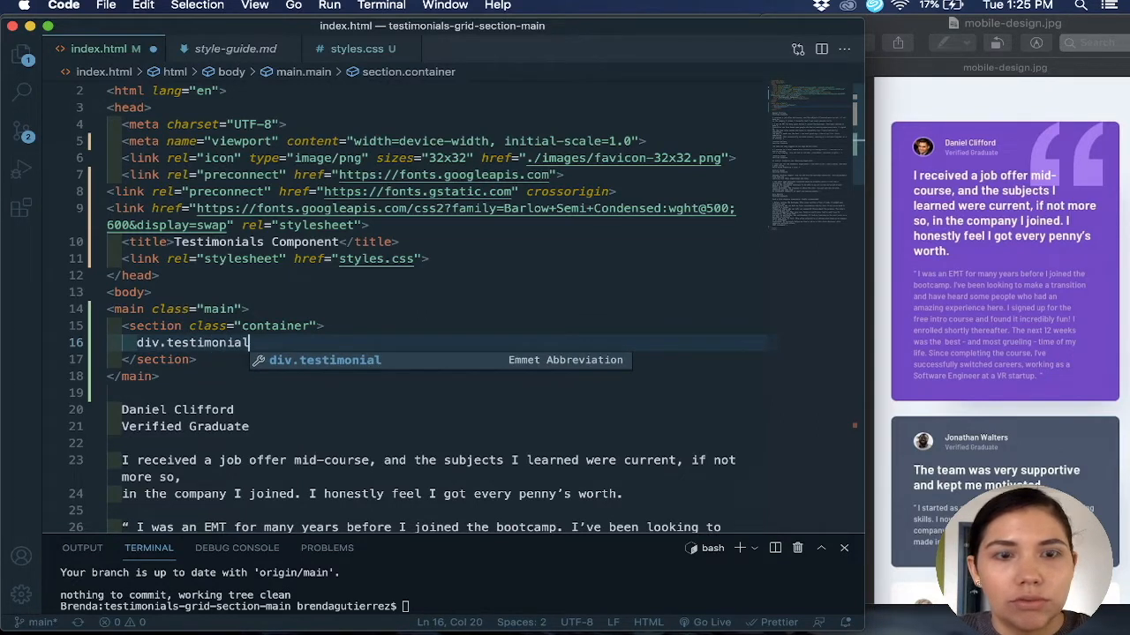
pyautogui.write('__contai')
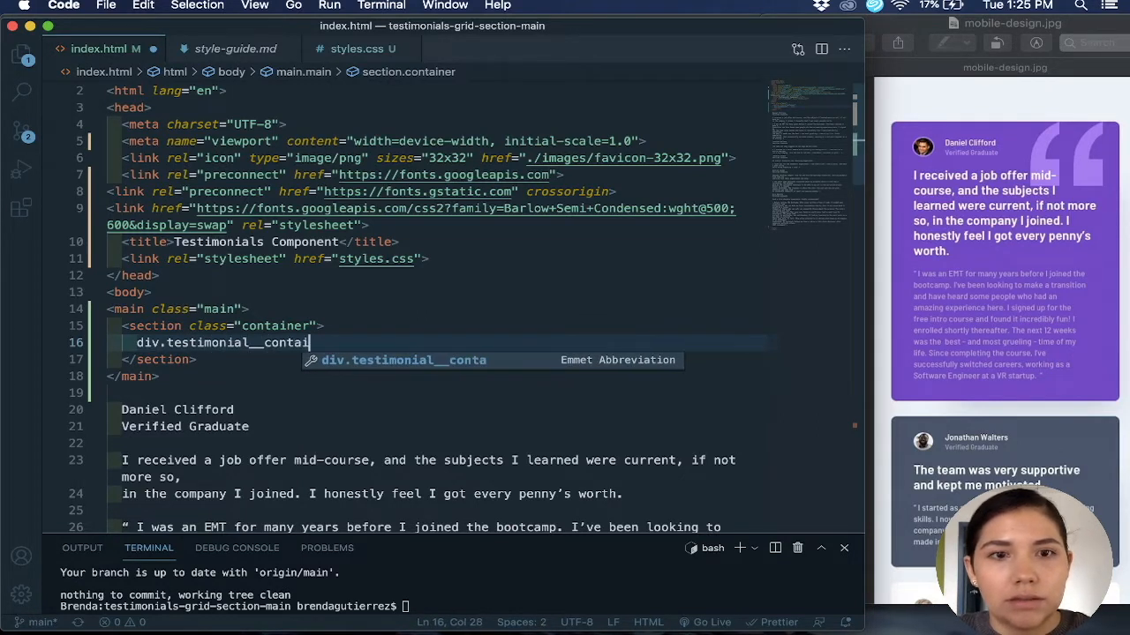
pyautogui.write('ner>')
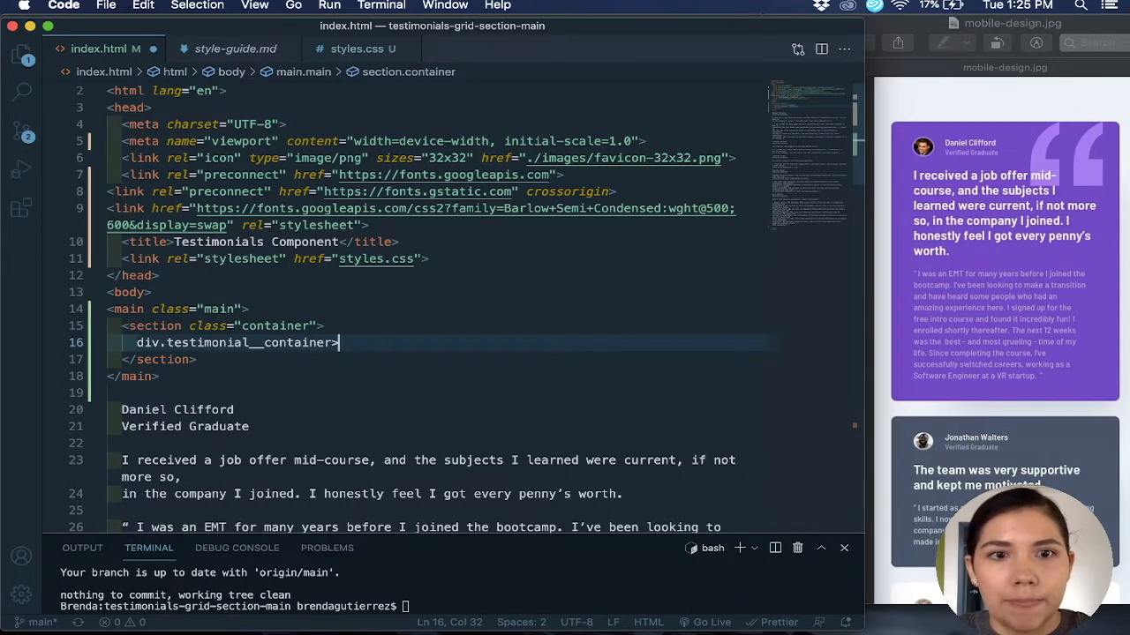
pyautogui.write('div.profi')
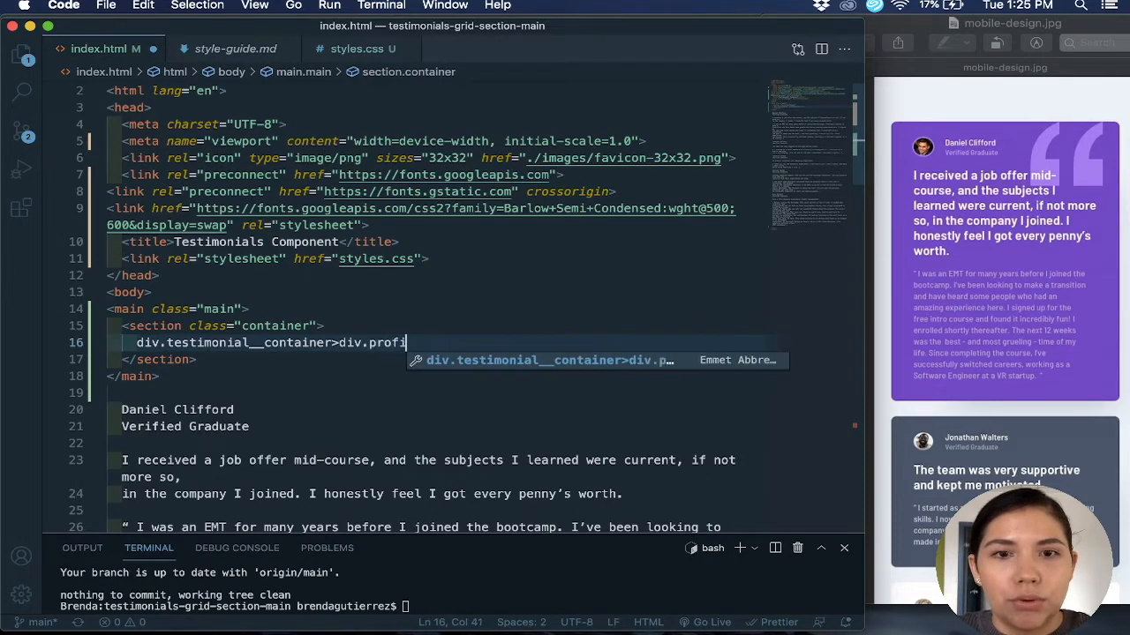
pyautogui.write('le_')
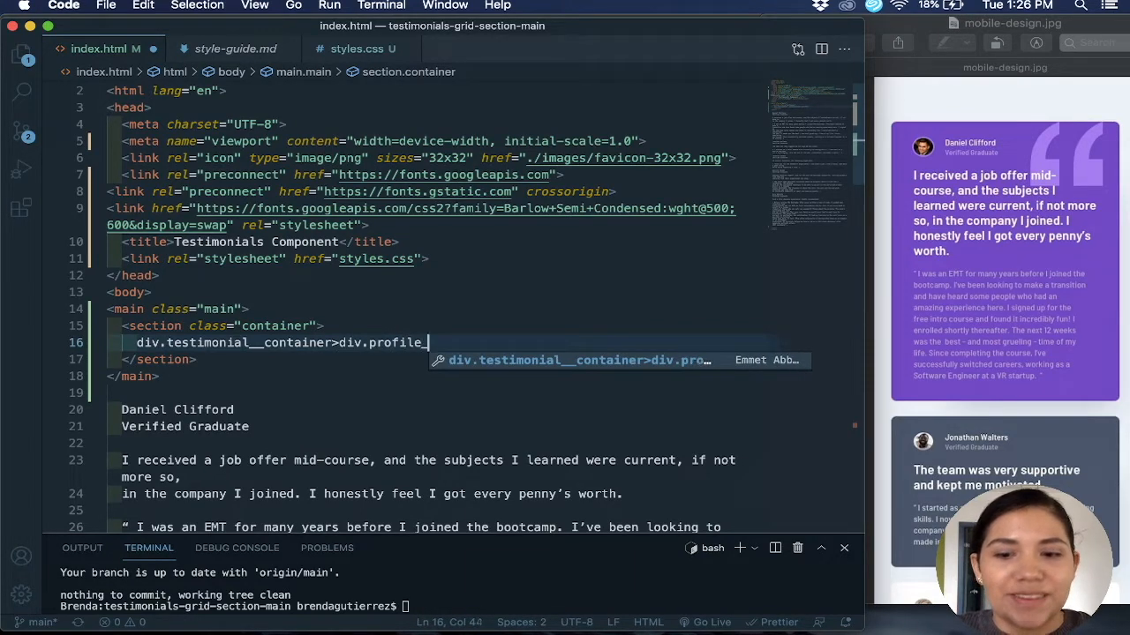
pyautogui.write('_container')
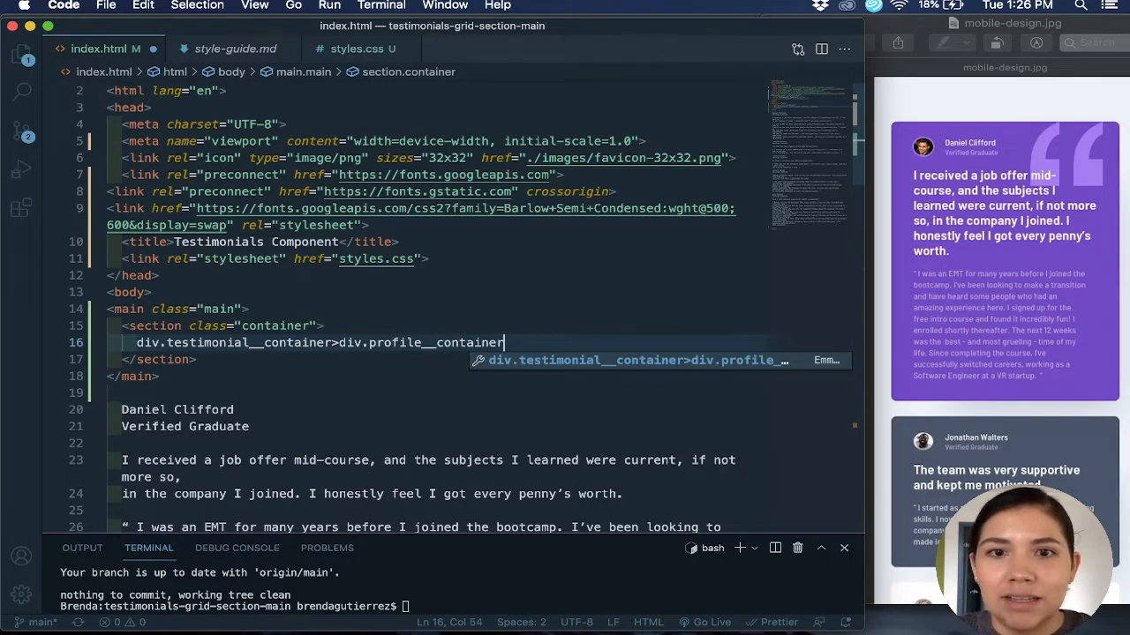
pyautogui.write('>')
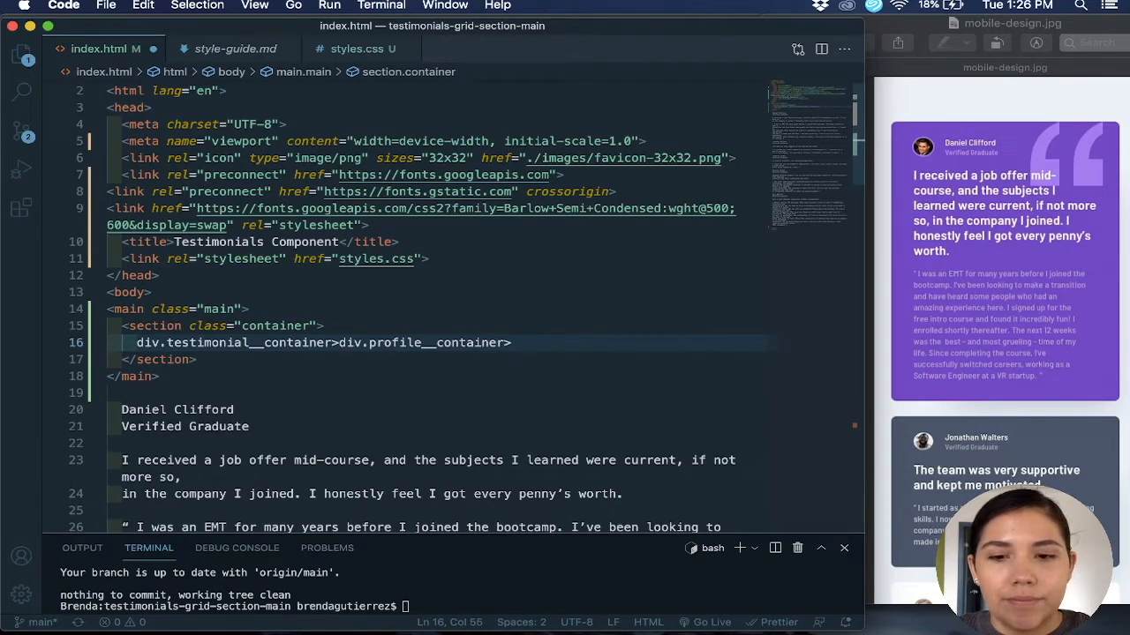
# Extend the abbreviation with five div.content__container children and expand it into markup
pyautogui.write('div.content__contai')
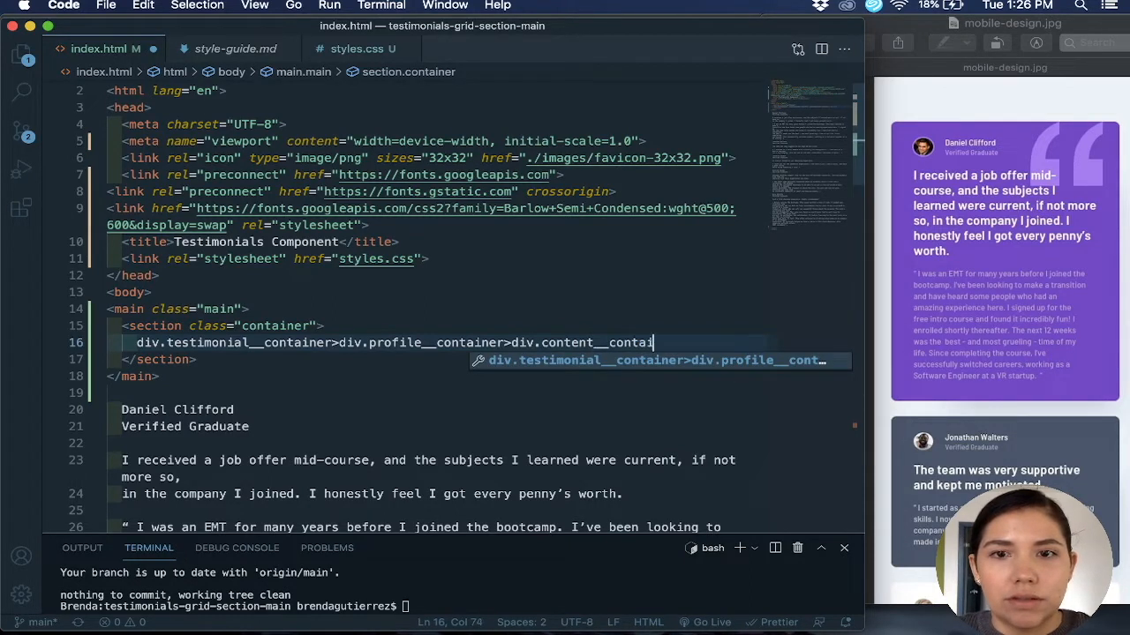
pyautogui.write('ner')
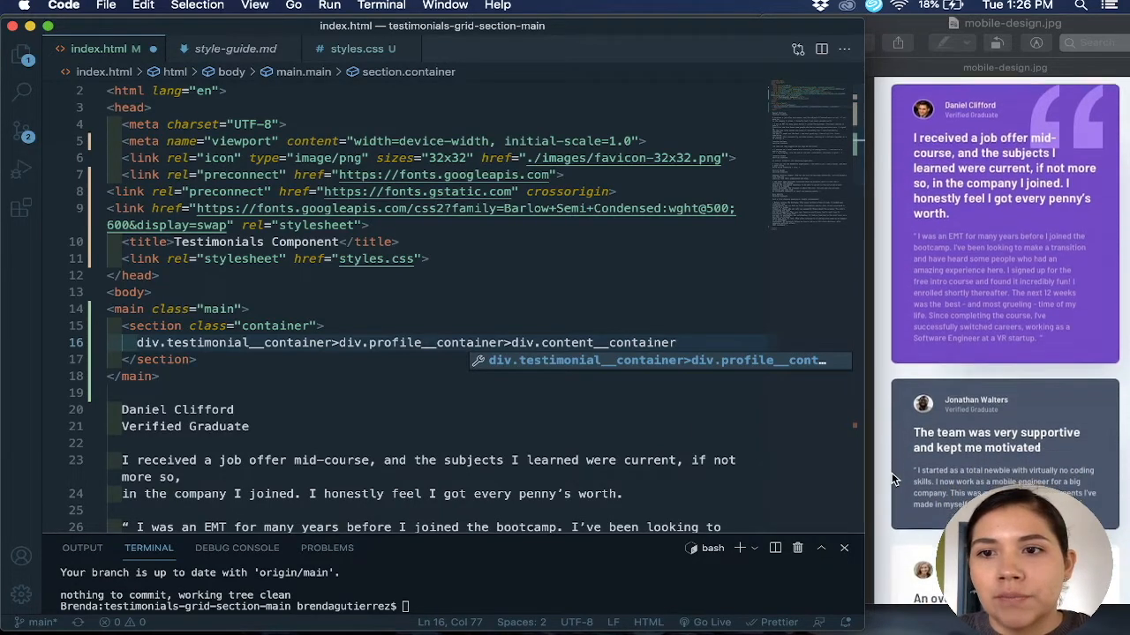
pyautogui.scroll(-3)
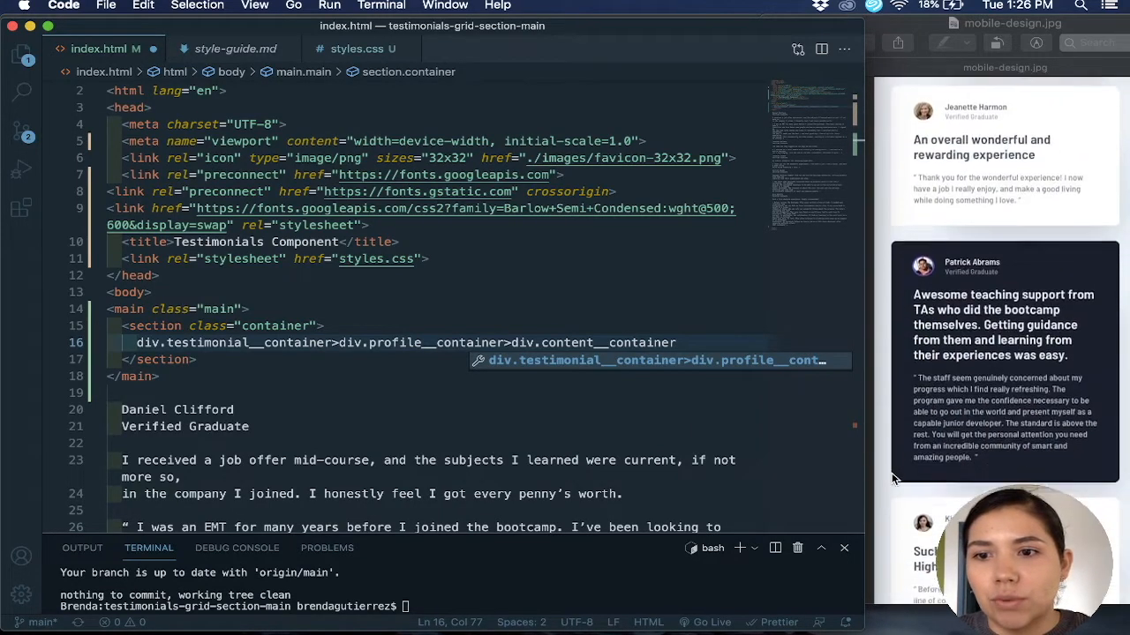
pyautogui.scroll(-3)
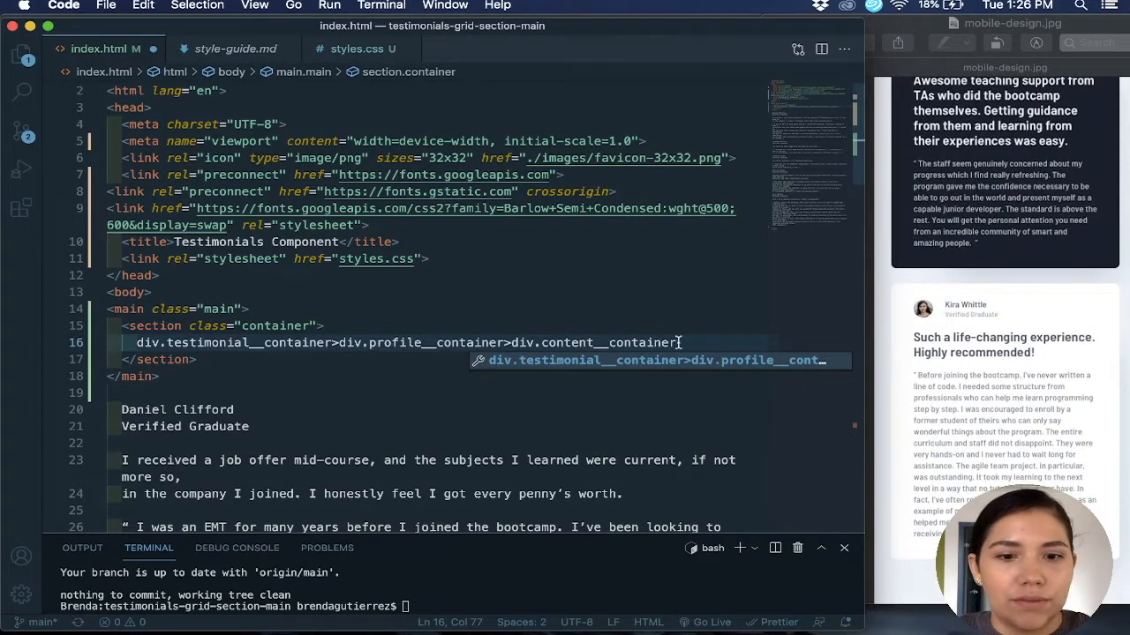
pyautogui.write('*')
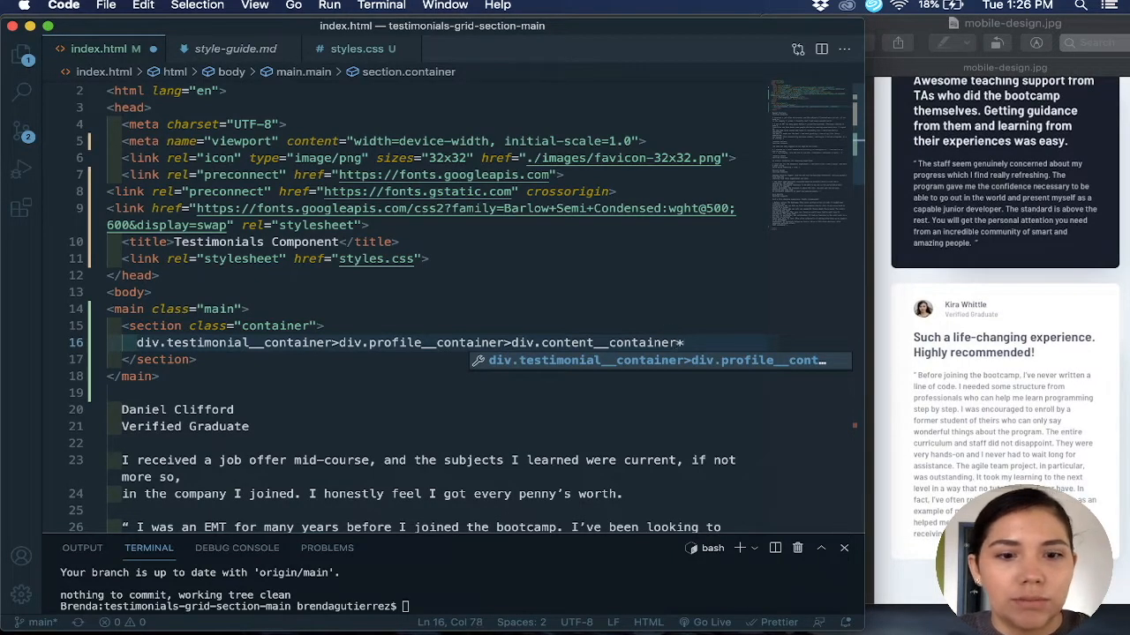
pyautogui.press('Tab')
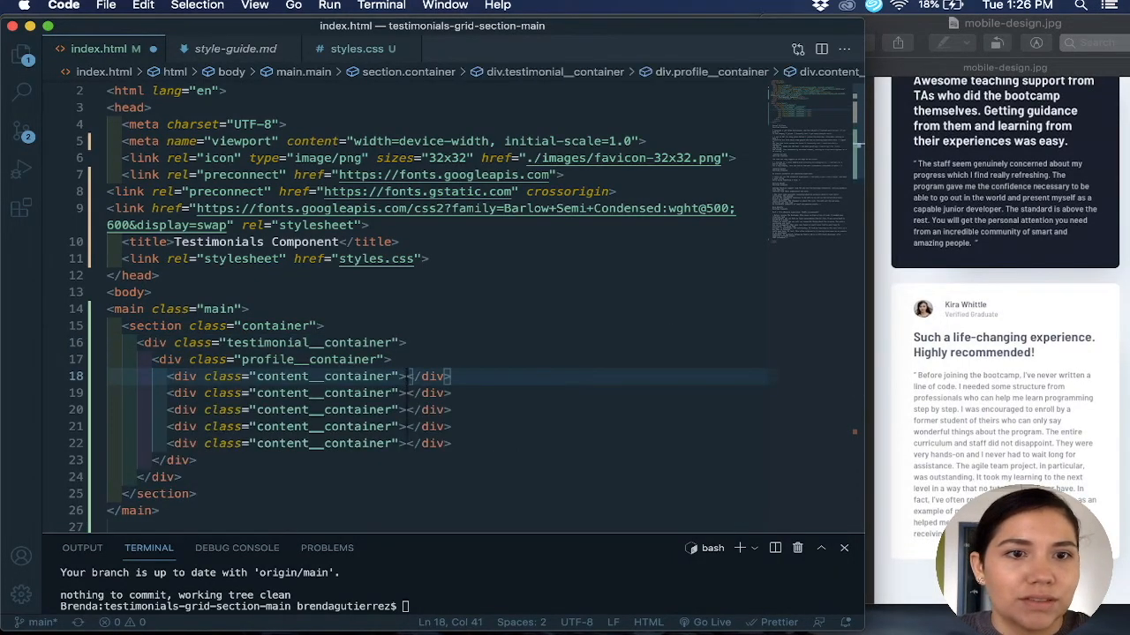
# Reduce the testimonial container to one empty profile container, keeping Daniel Clifford's text below main
pyautogui.scroll(-3)
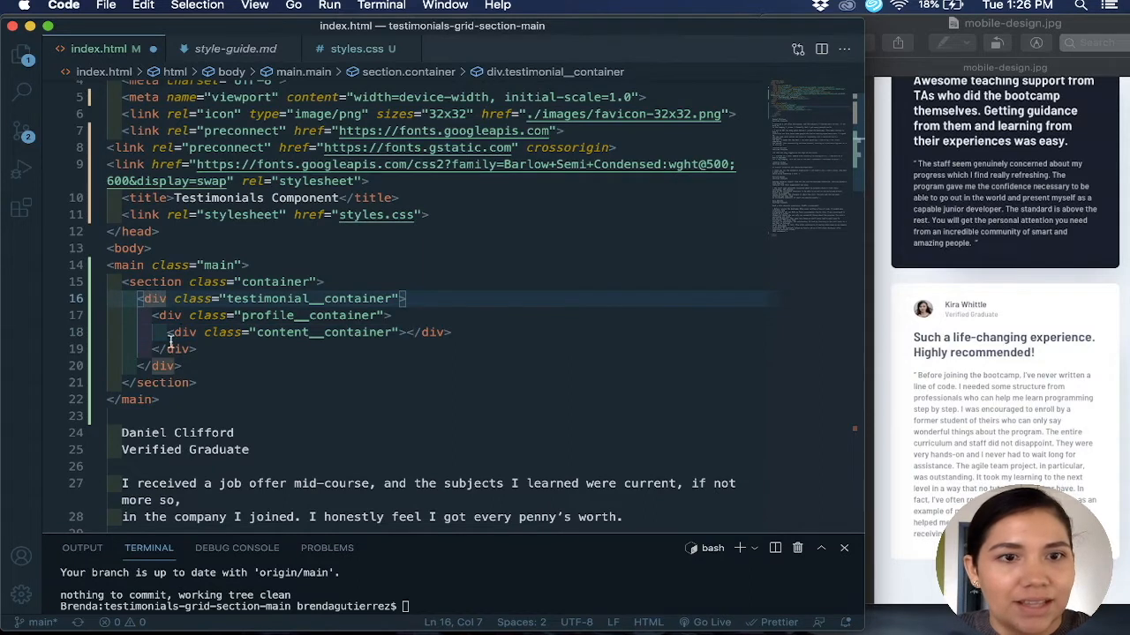
pyautogui.click(176, 366)
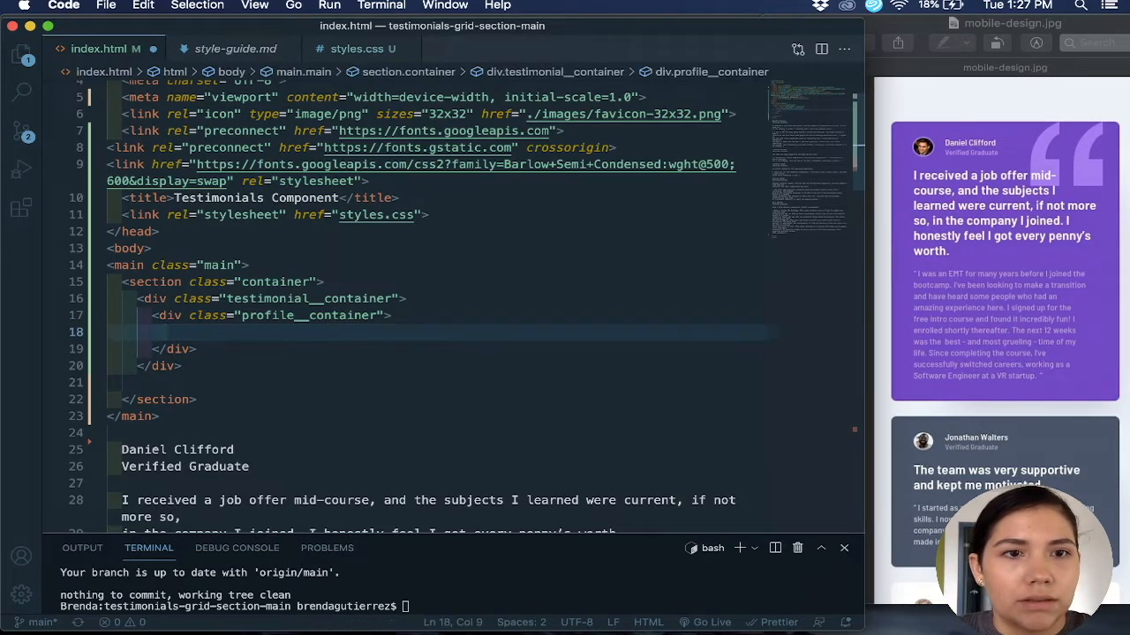
# Insert an empty div class content__container after the profile container and return to the profile line
pyautogui.click(156, 350)
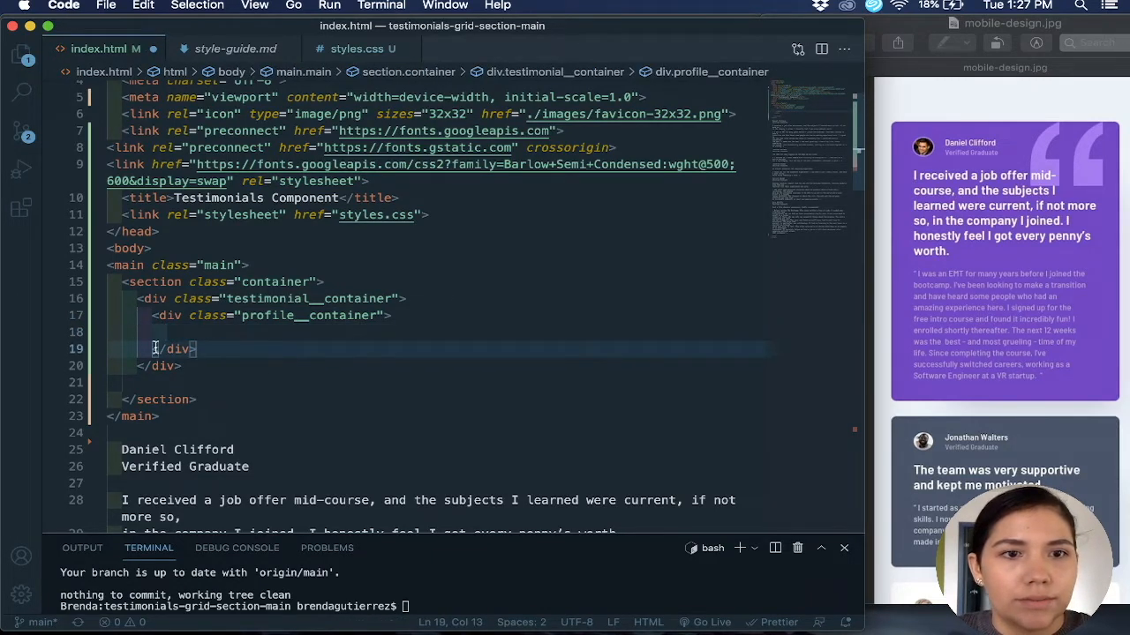
pyautogui.write('<div class="content__container"></div>')
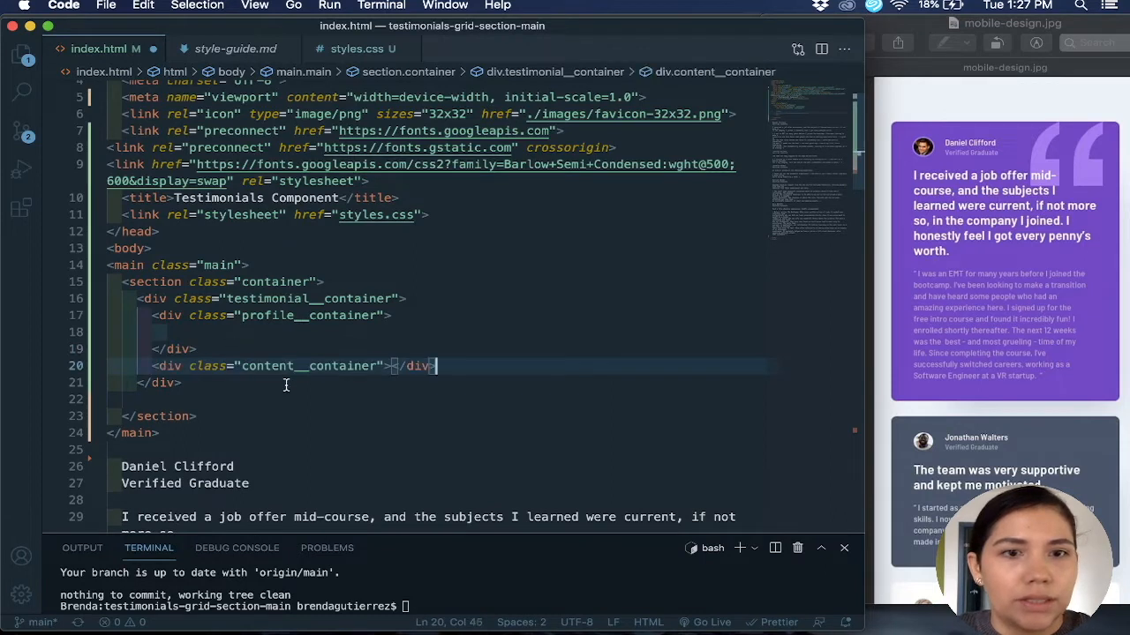
pyautogui.press('Enter')
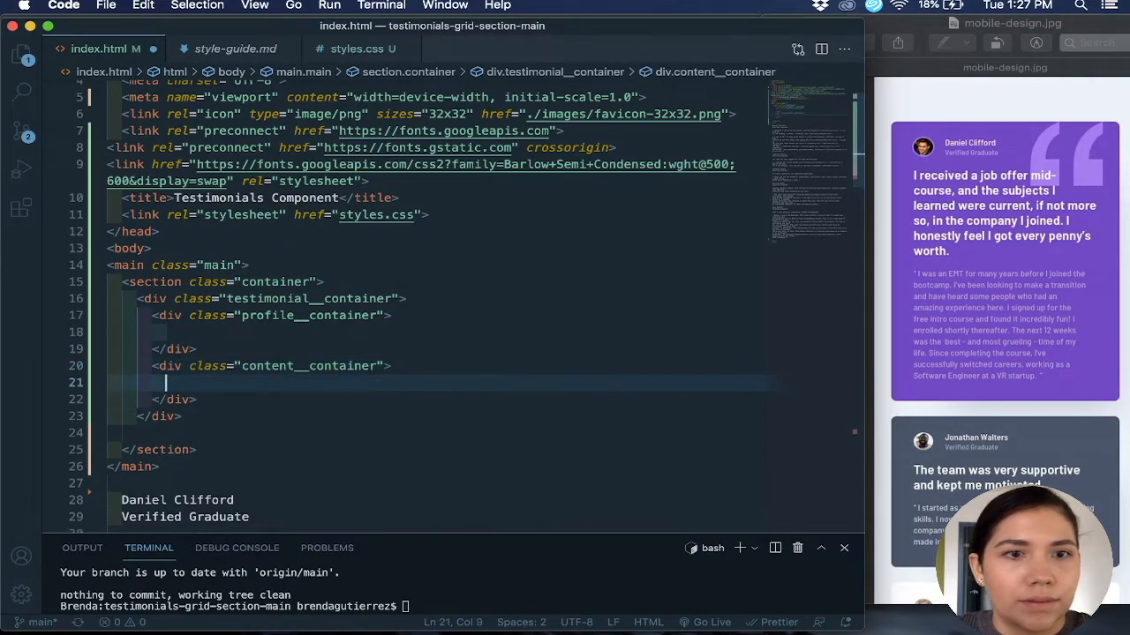
pyautogui.click(255, 332)
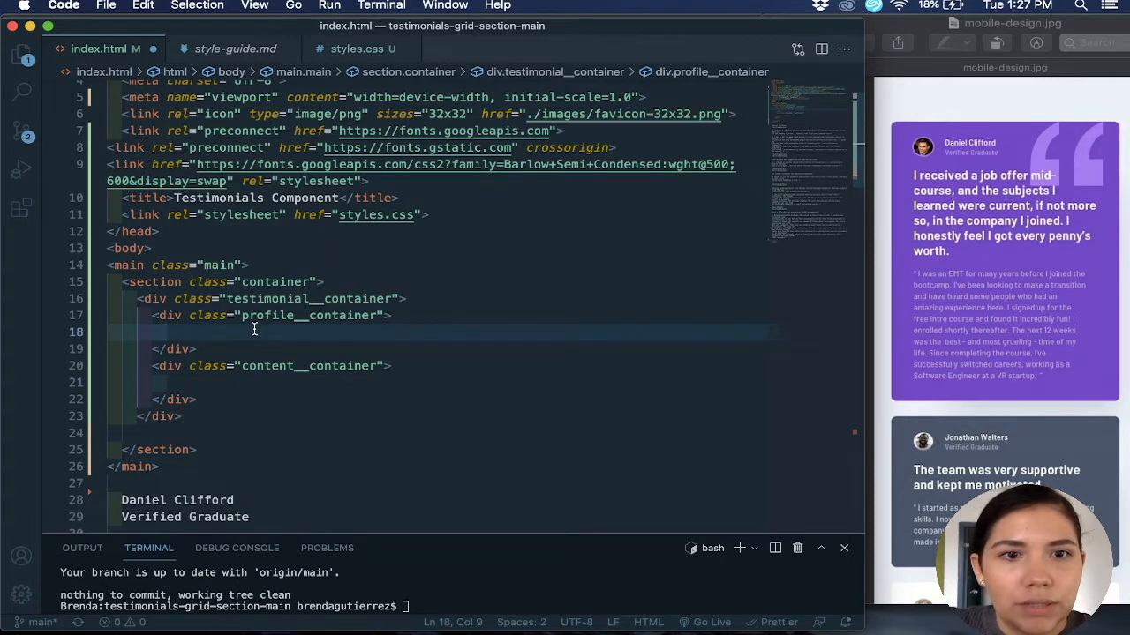
# Write the abbreviation img.profile__img+p.profile__name+p.position inside the profile container
pyautogui.write('img')
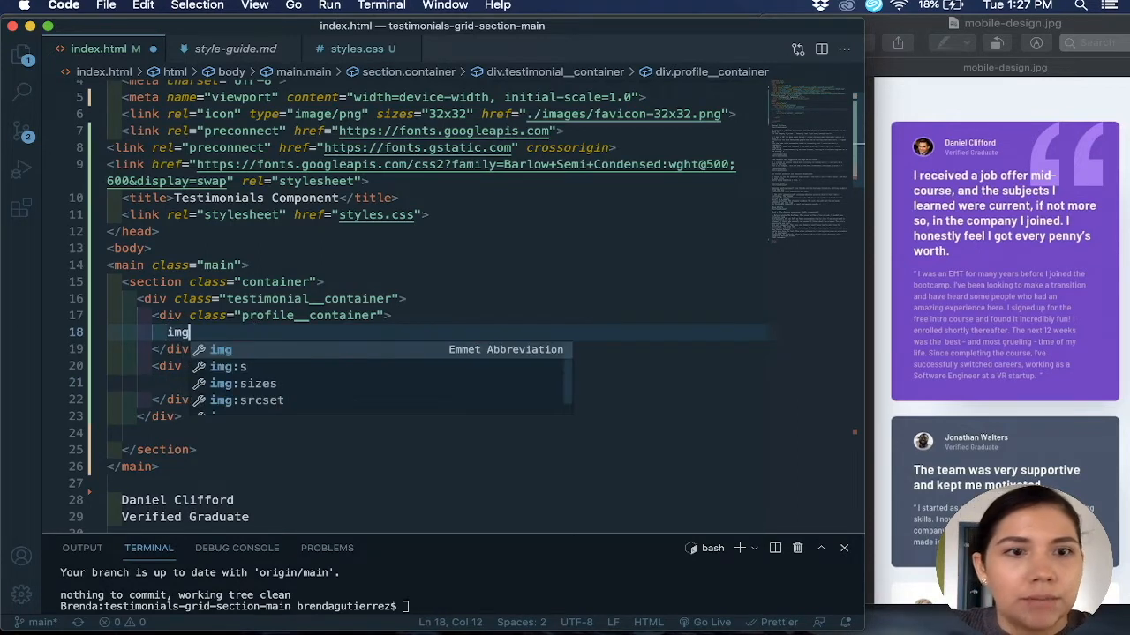
pyautogui.write('.profile__im')
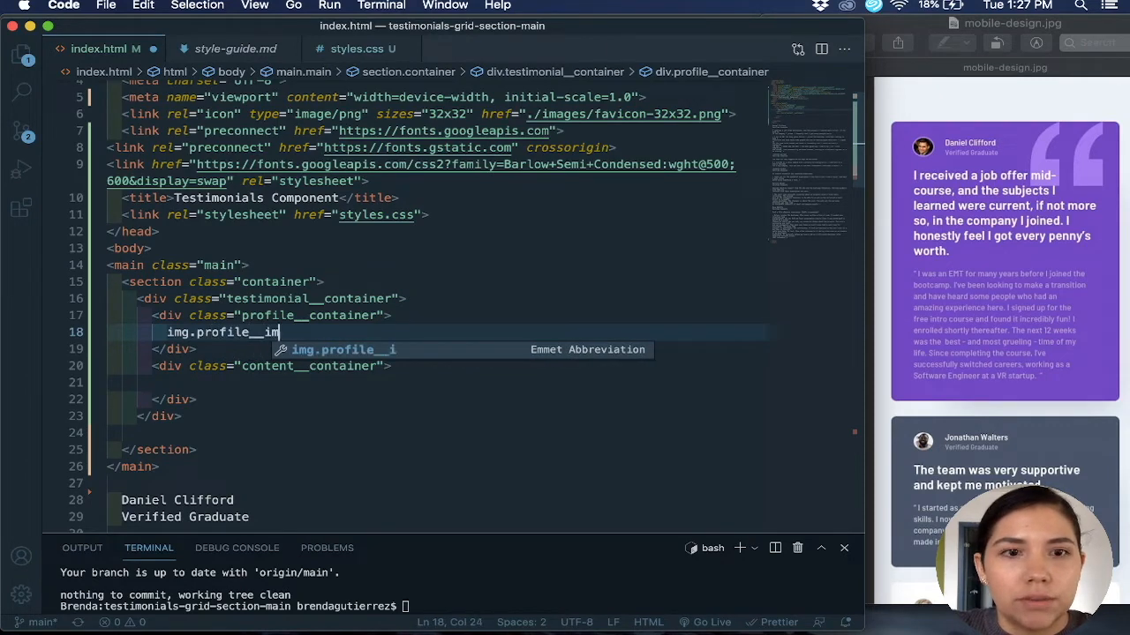
pyautogui.write('g')
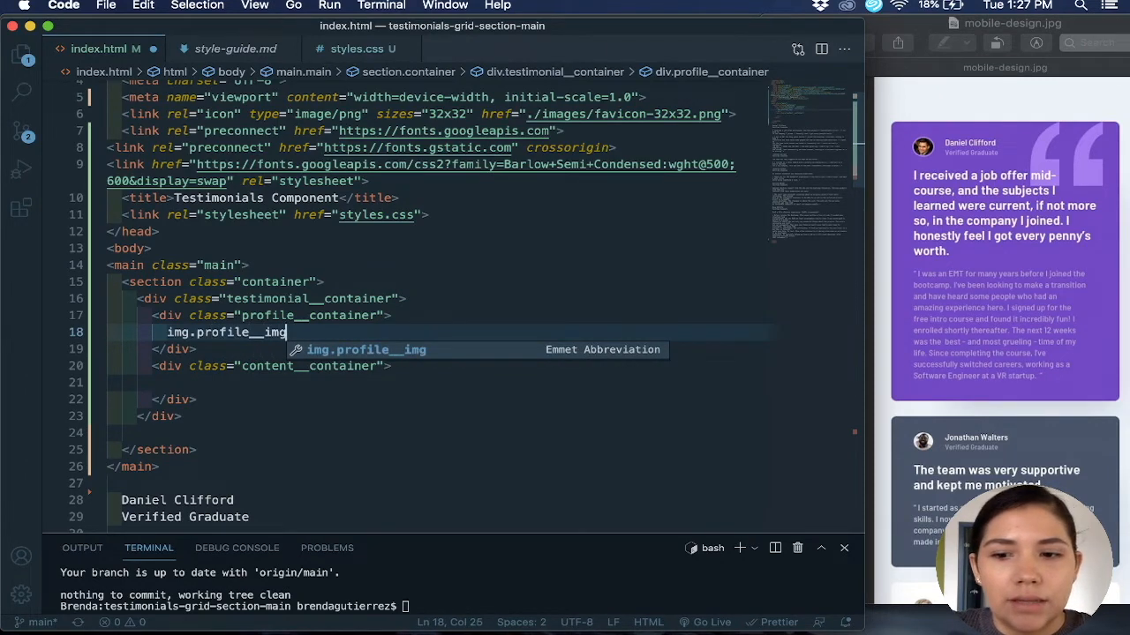
pyautogui.write('+')
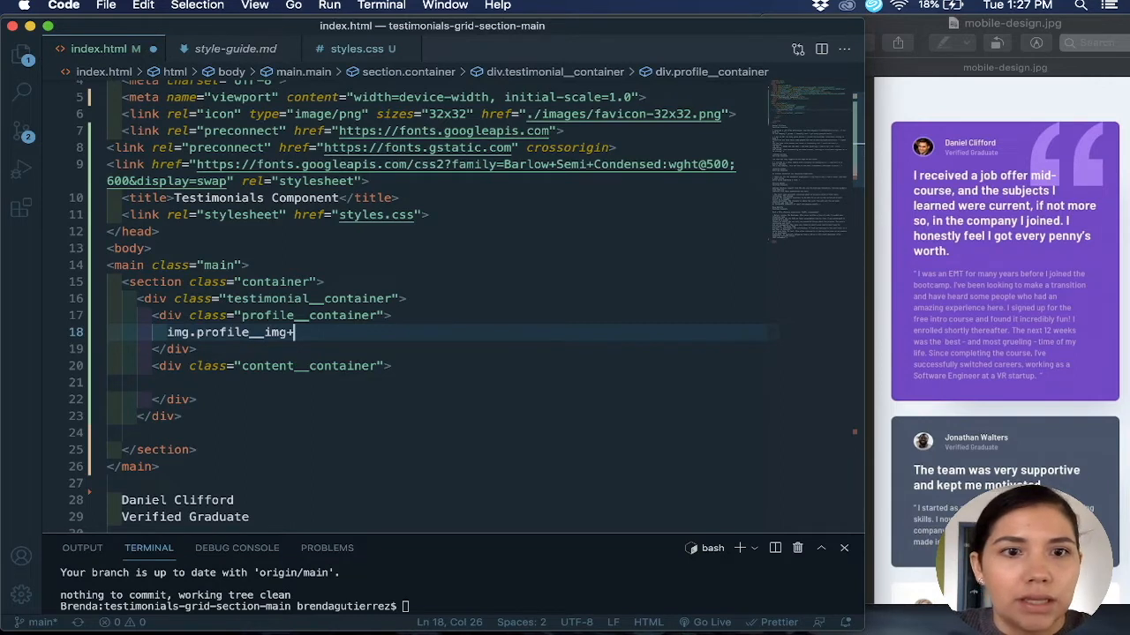
pyautogui.write('p.profile')
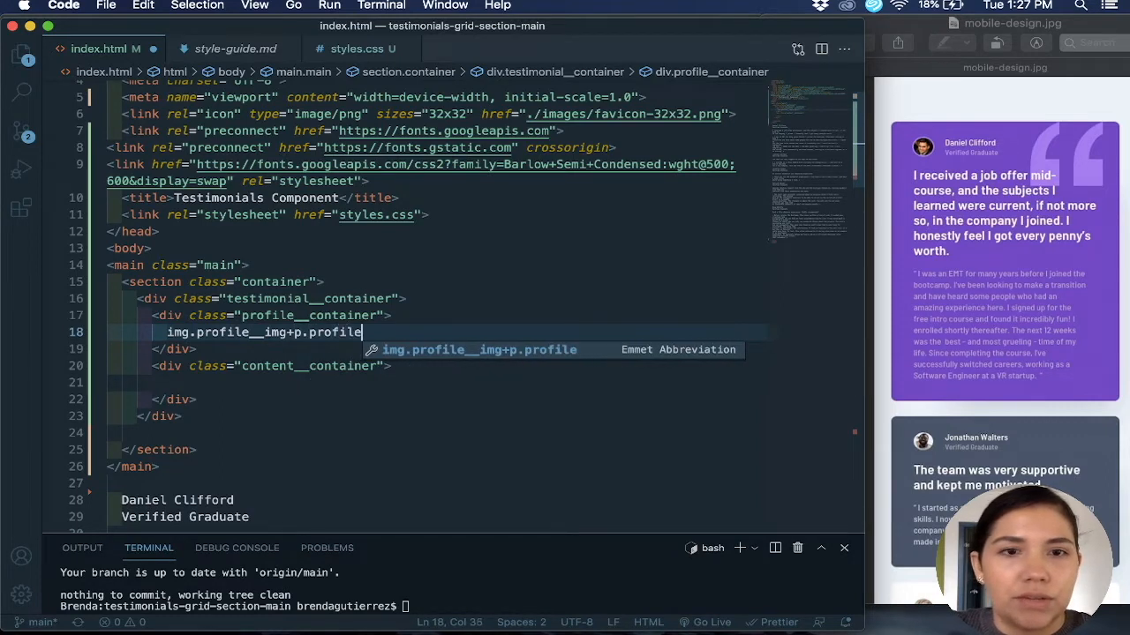
pyautogui.write('_')
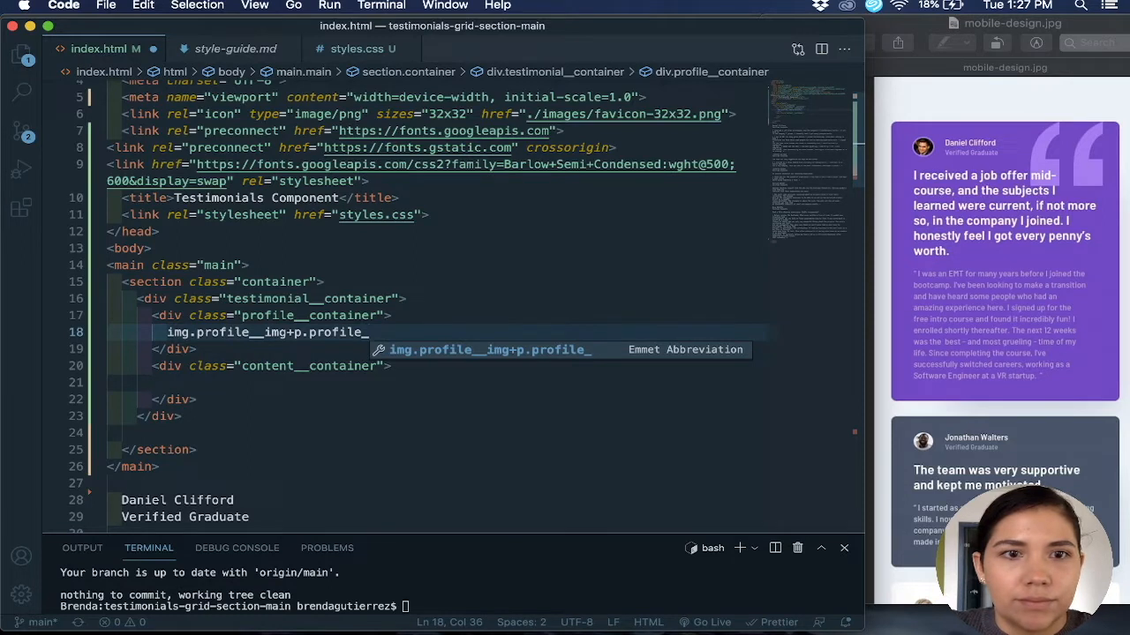
pyautogui.write('name')
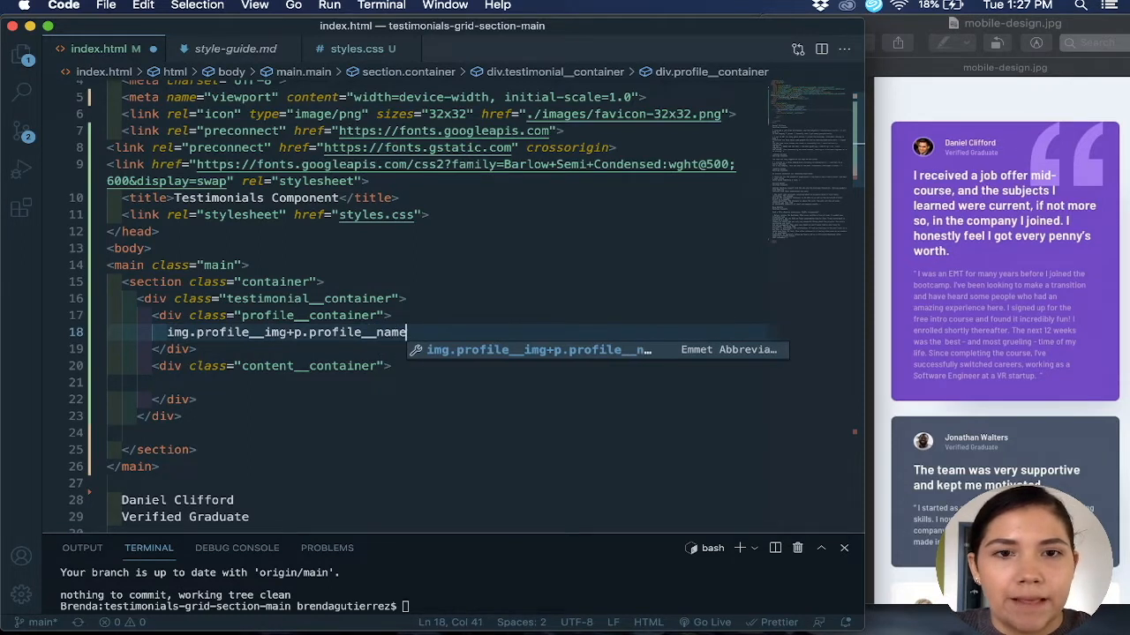
pyautogui.write('+')
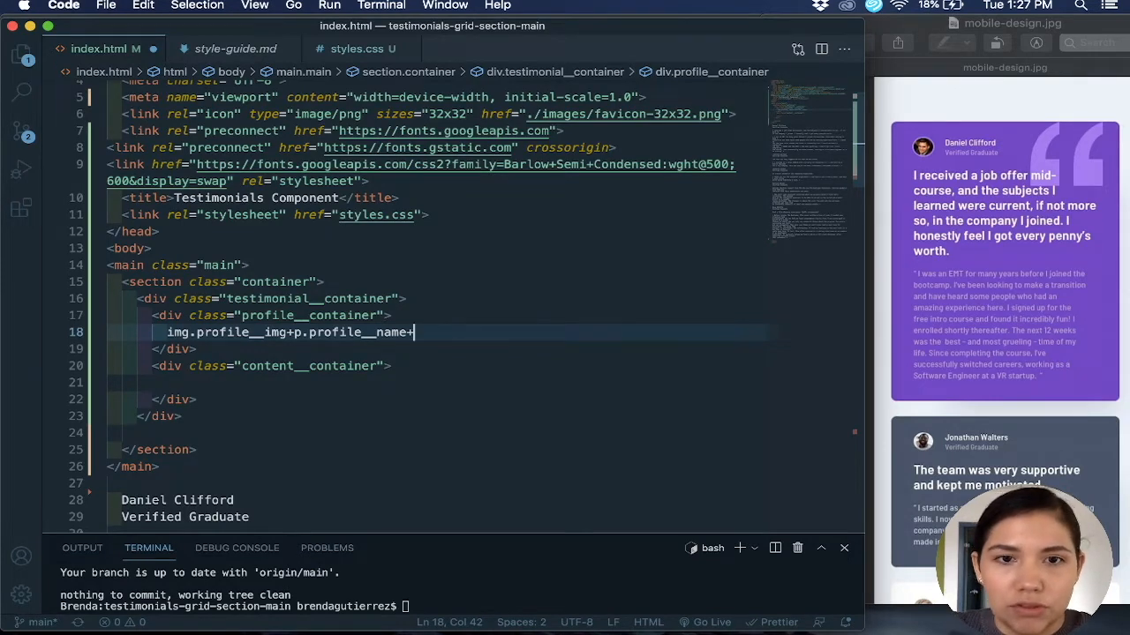
pyautogui.write('p.posig')
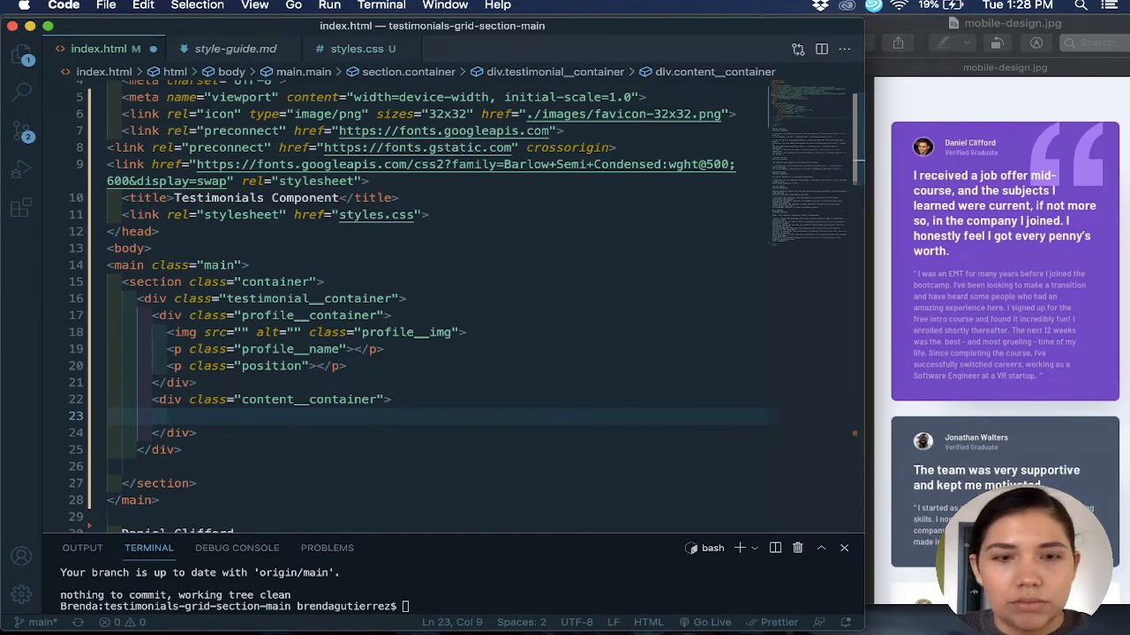
# Expand p.content__title+p.content into title and content paragraphs inside the content container
pyautogui.write('p.')
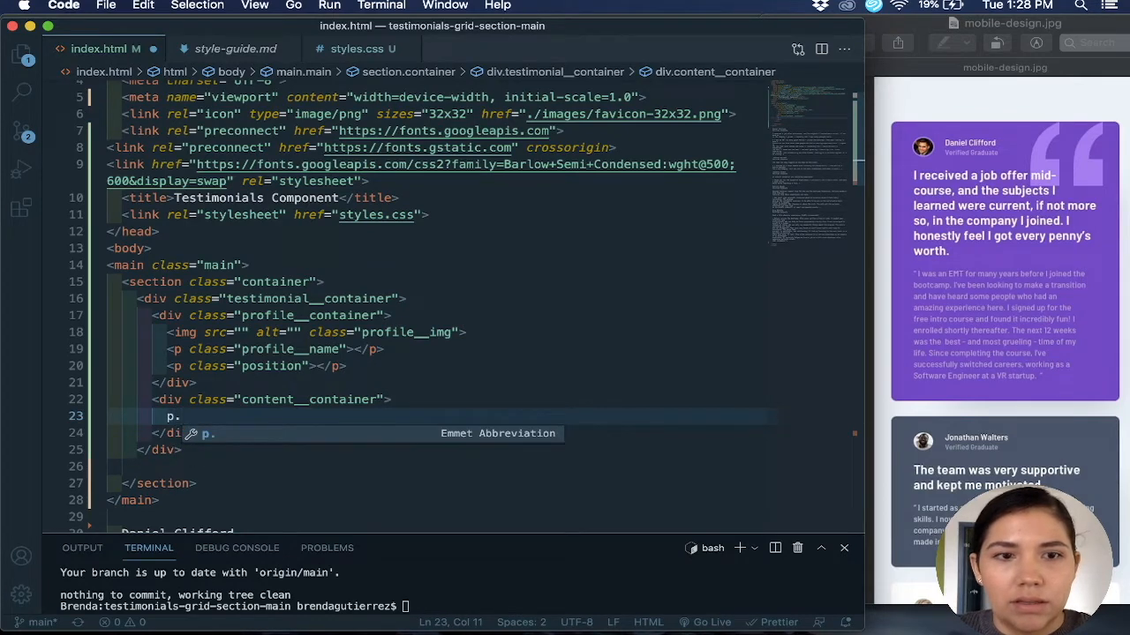
pyautogui.write('content')
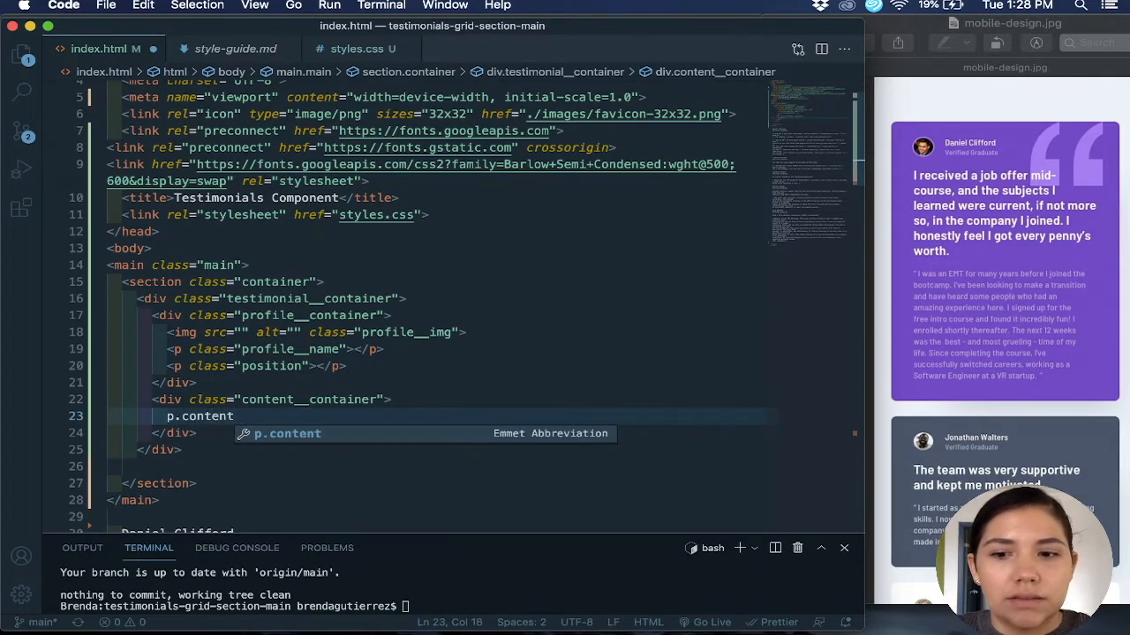
pyautogui.write('__title')
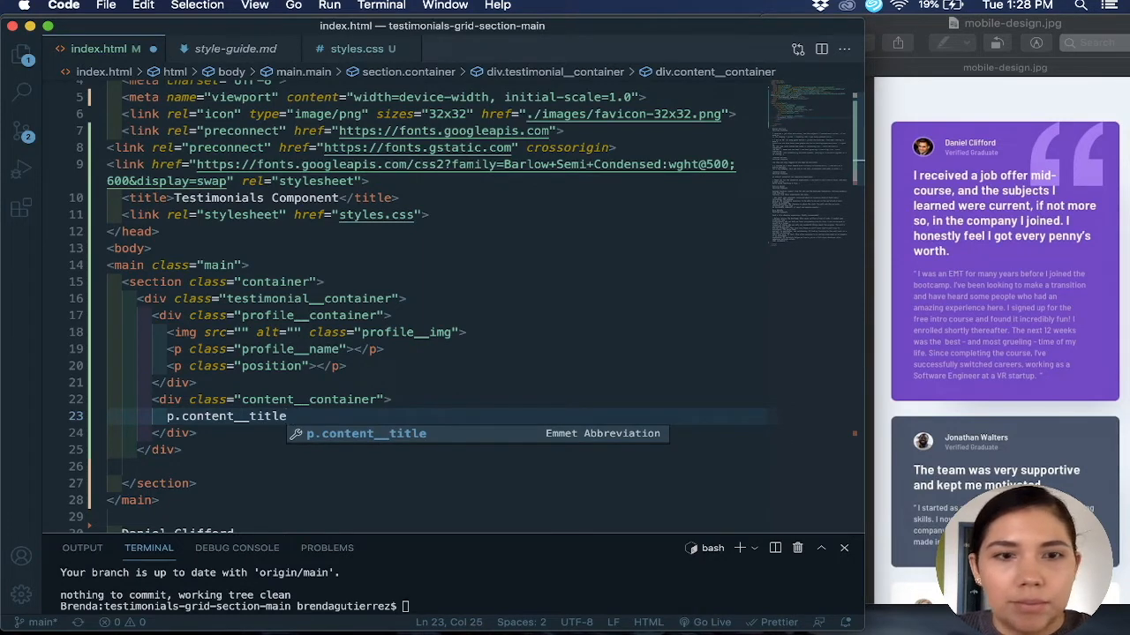
pyautogui.write('+')
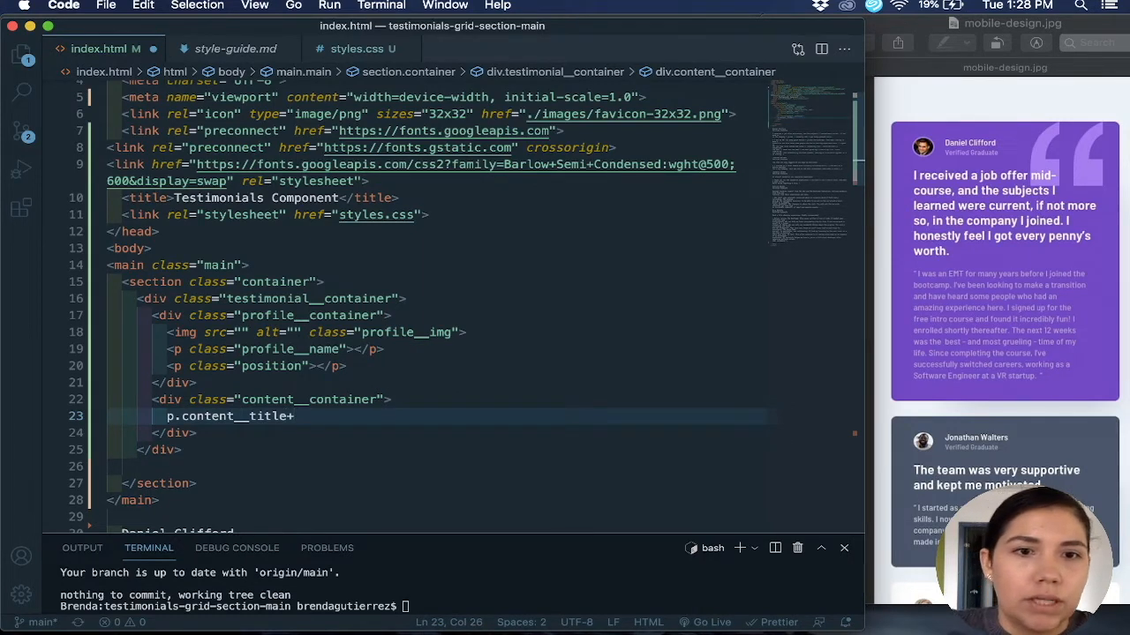
pyautogui.write('p')
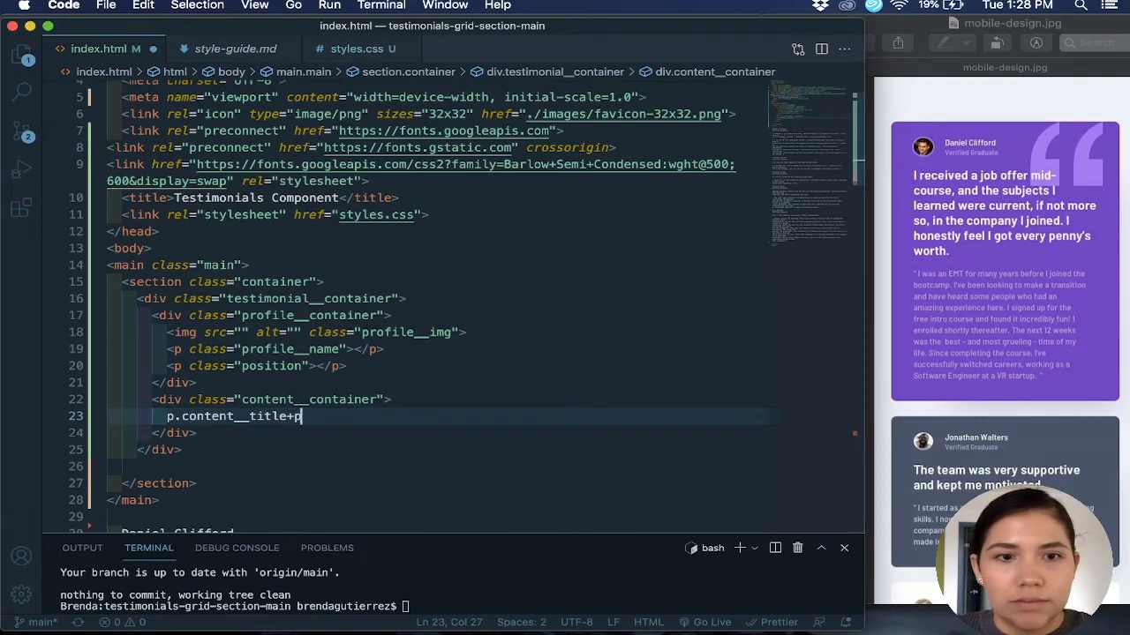
pyautogui.write('.content')
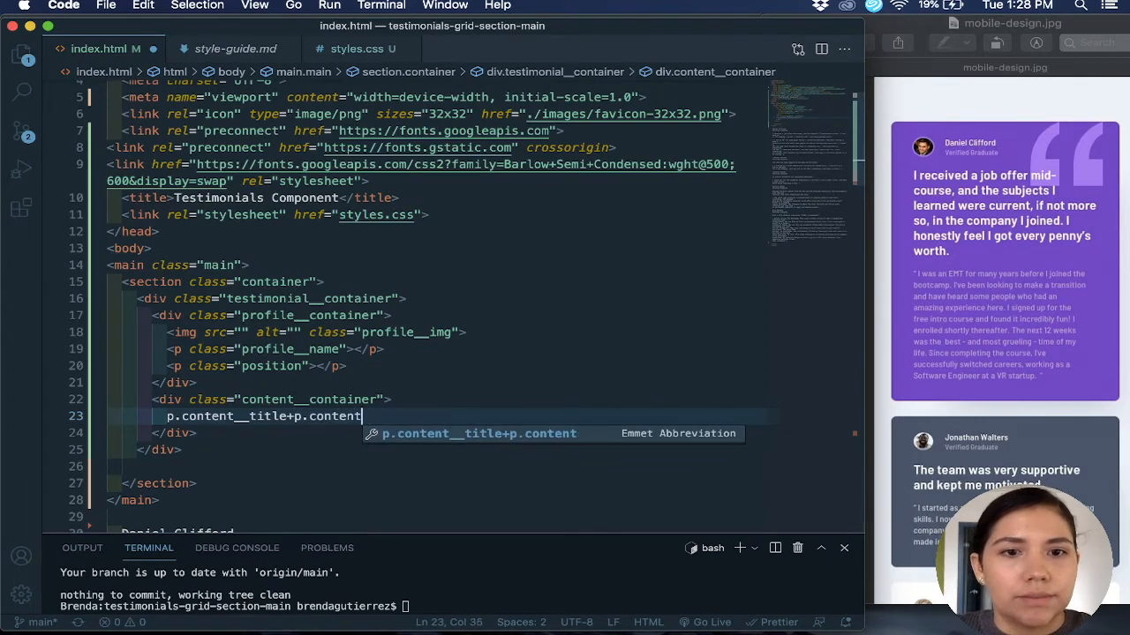
pyautogui.press('Tab')
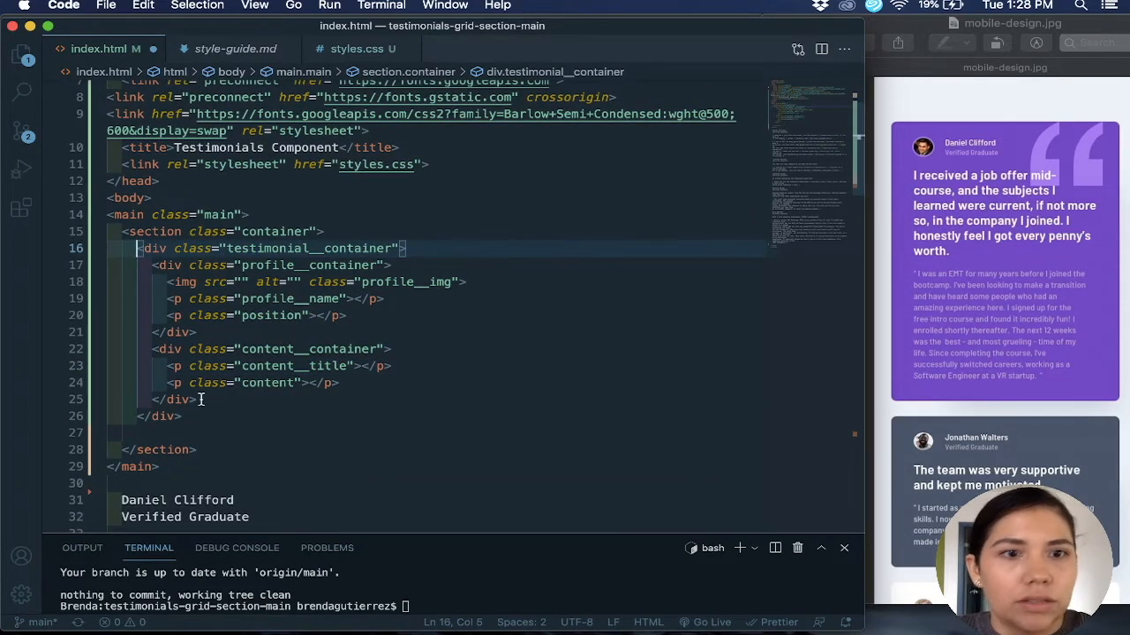
# Fold the card's inner divs and duplicate the testimonial container until the section holds five copies
pyautogui.moveTo(138, 247); pyautogui.dragTo(180, 416)
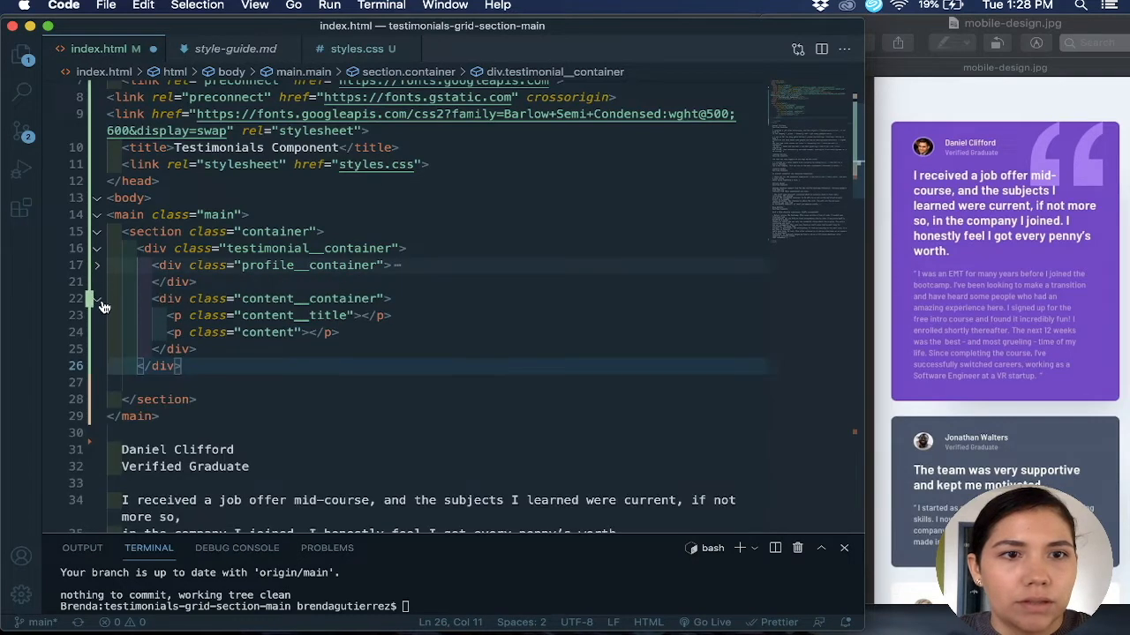
pyautogui.click(97, 299)
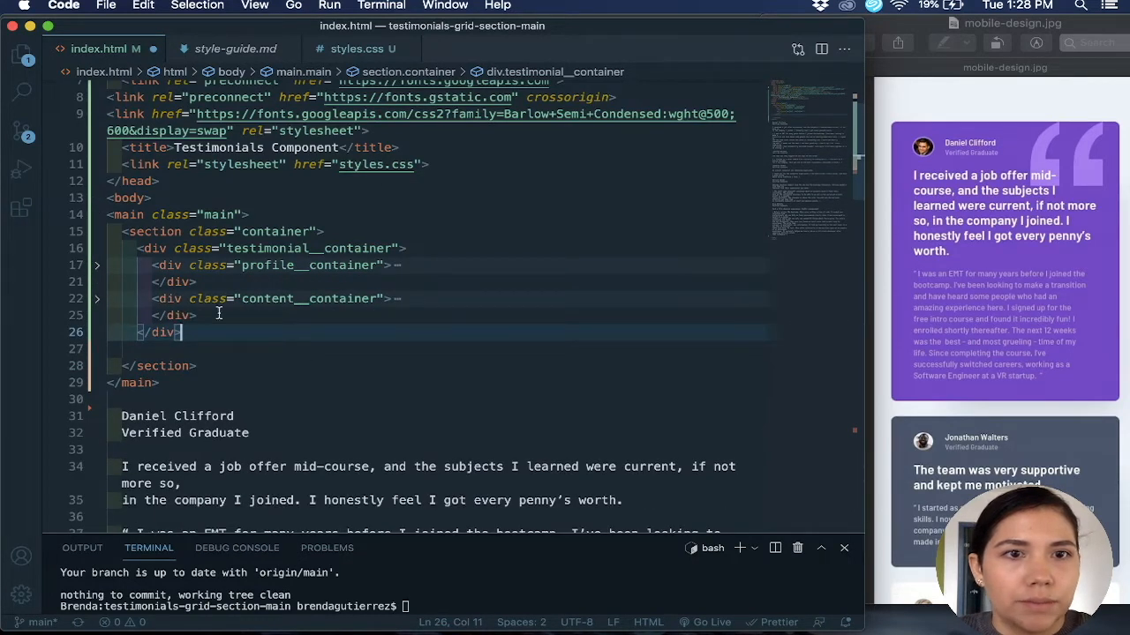
pyautogui.press('Enter')
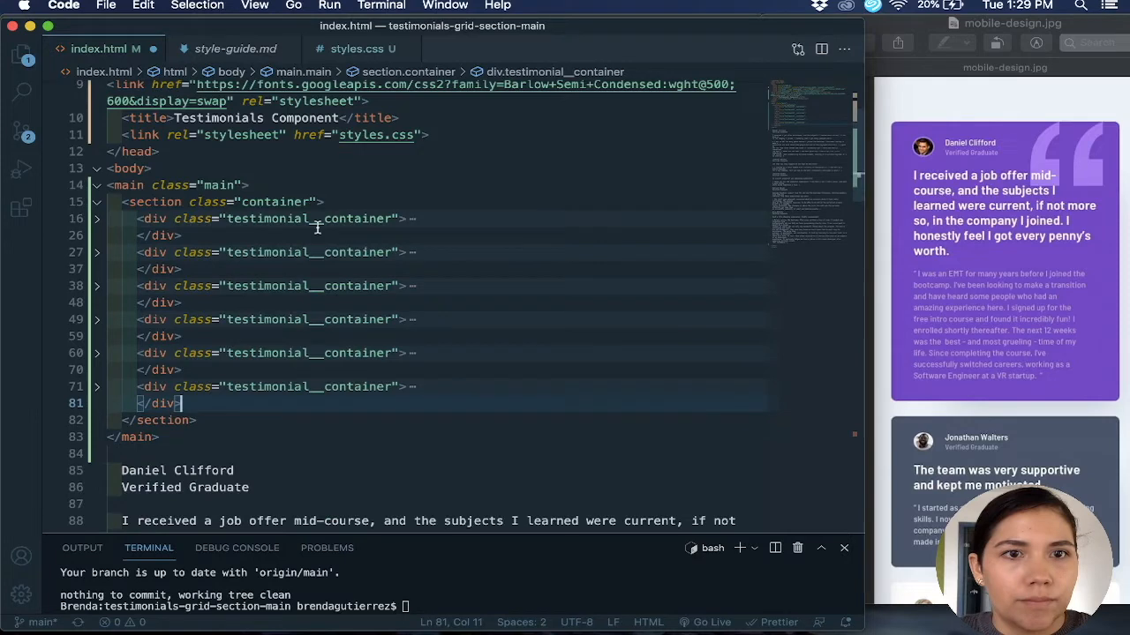
pyautogui.moveTo(418, 293)
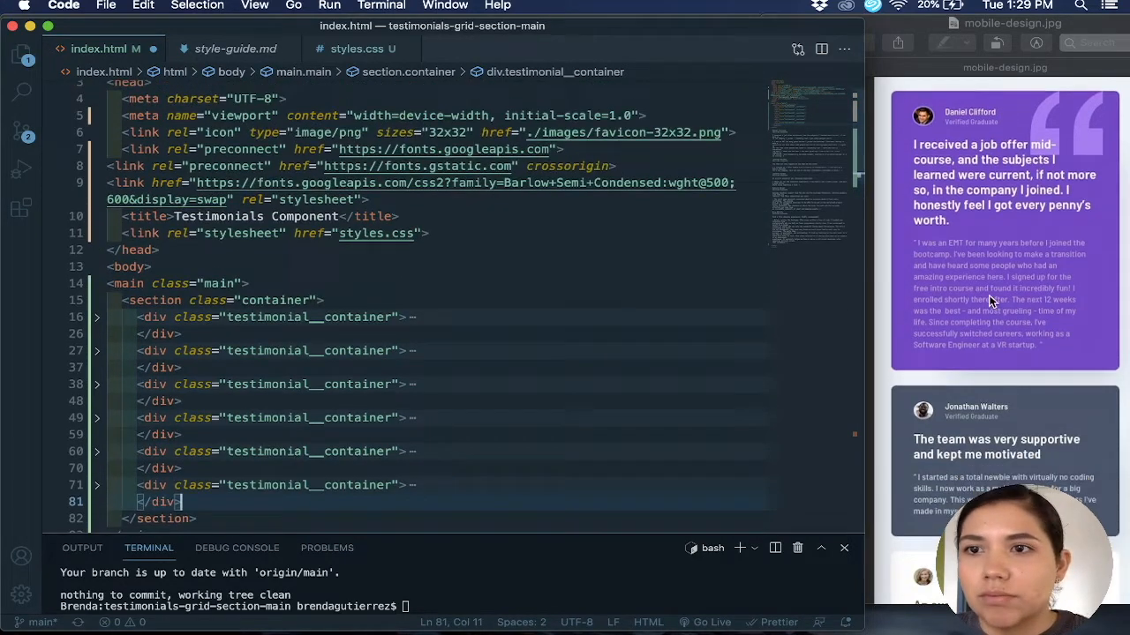
# Scroll through index.html reviewing the filled third and fourth testimonial containers
pyautogui.scroll(-3)
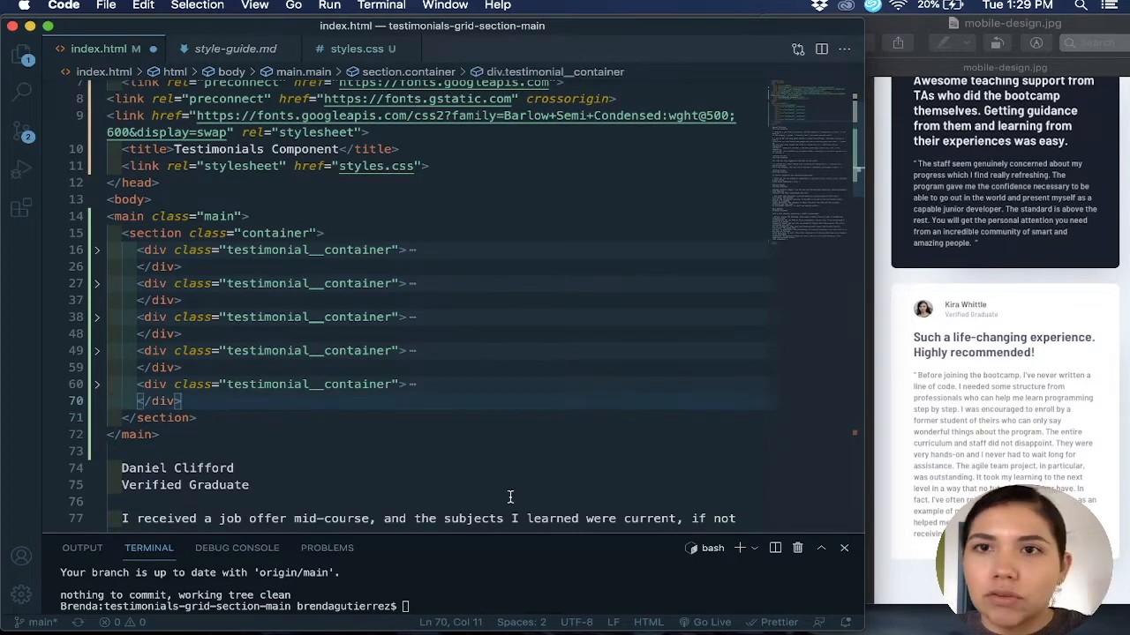
pyautogui.moveTo(536, 439)
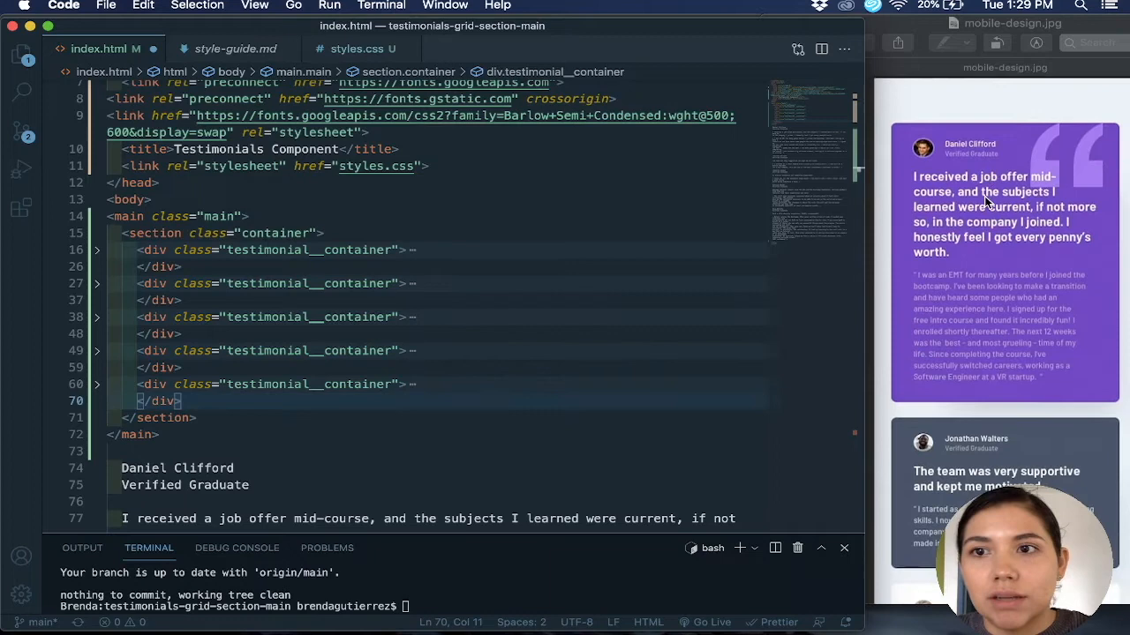
pyautogui.moveTo(1023, 113)
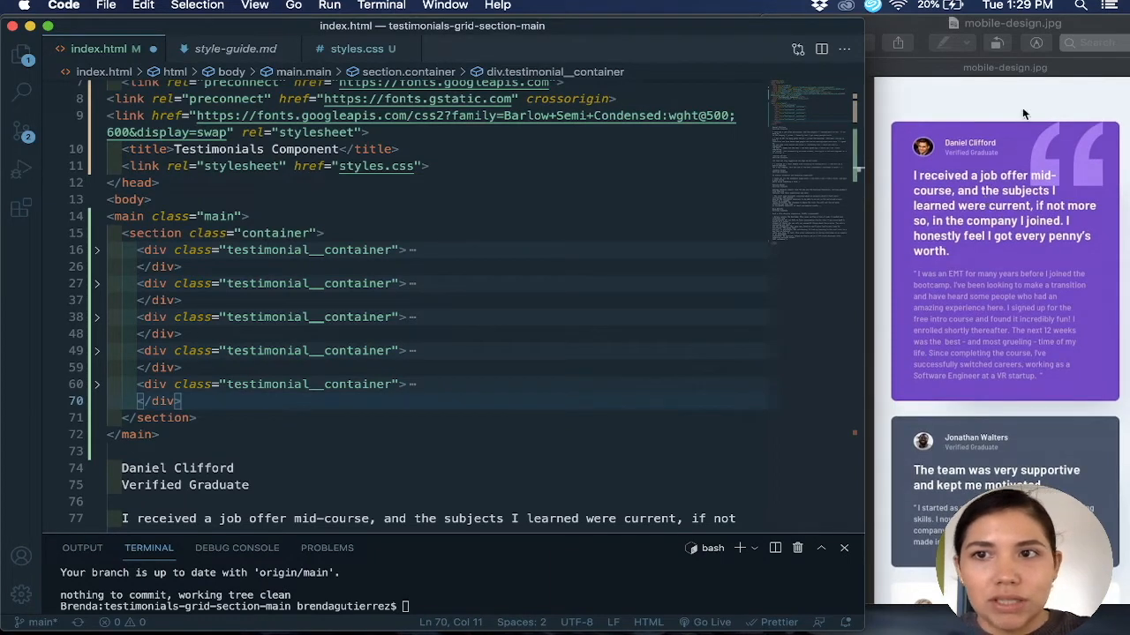
pyautogui.moveTo(972, 176)
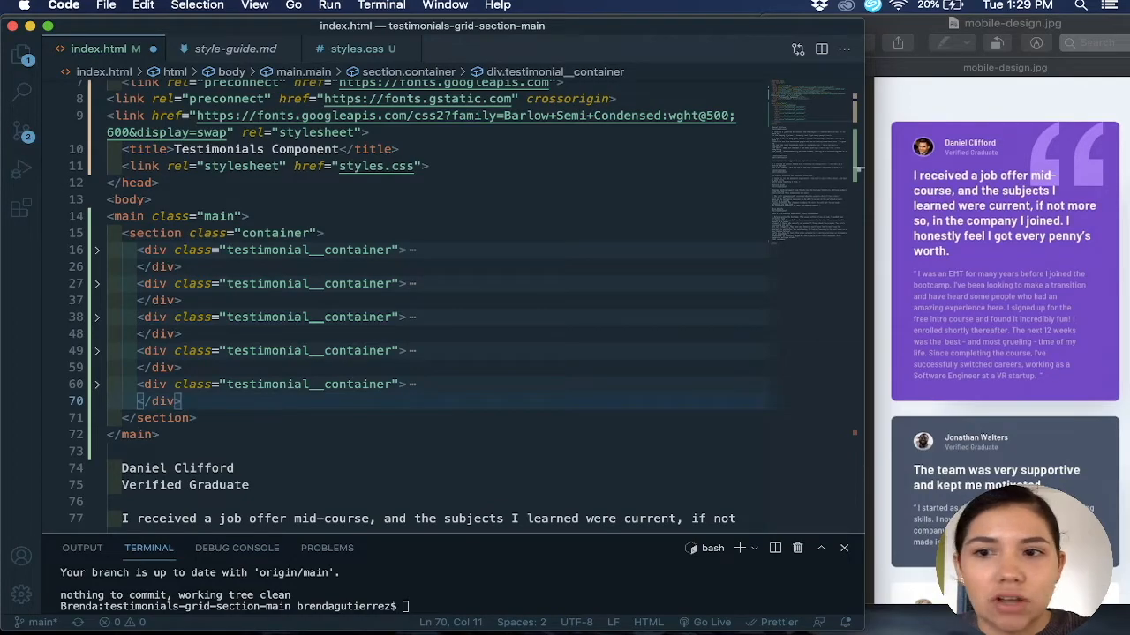
pyautogui.scroll(-3)
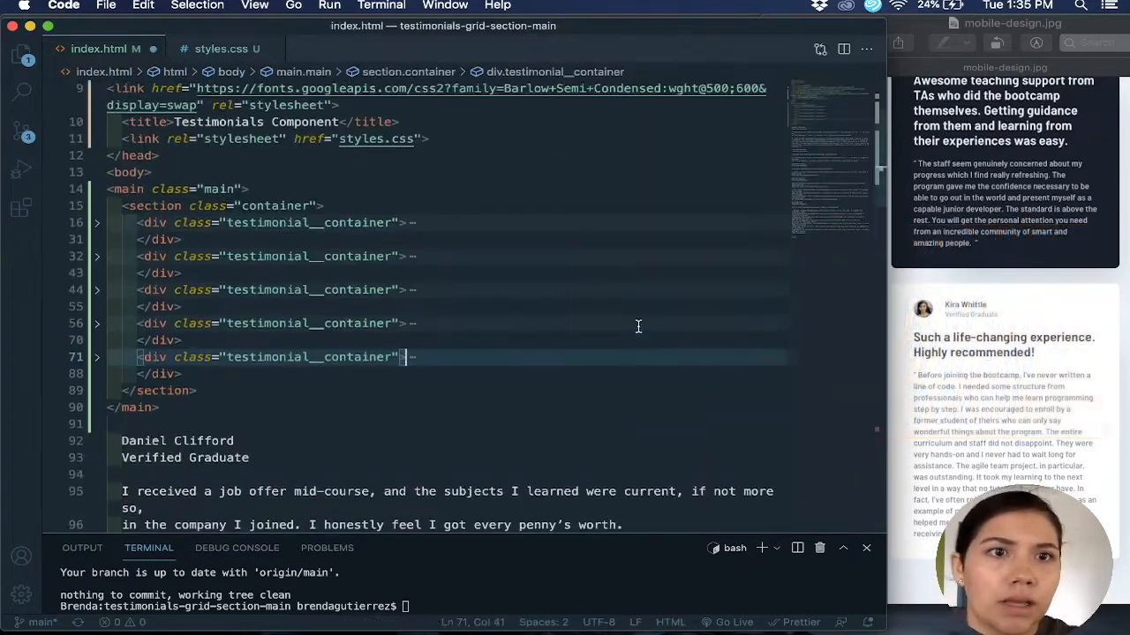
# Scroll down to the fifth testimonial container before moving the remaining text into it
pyautogui.scroll(-3)
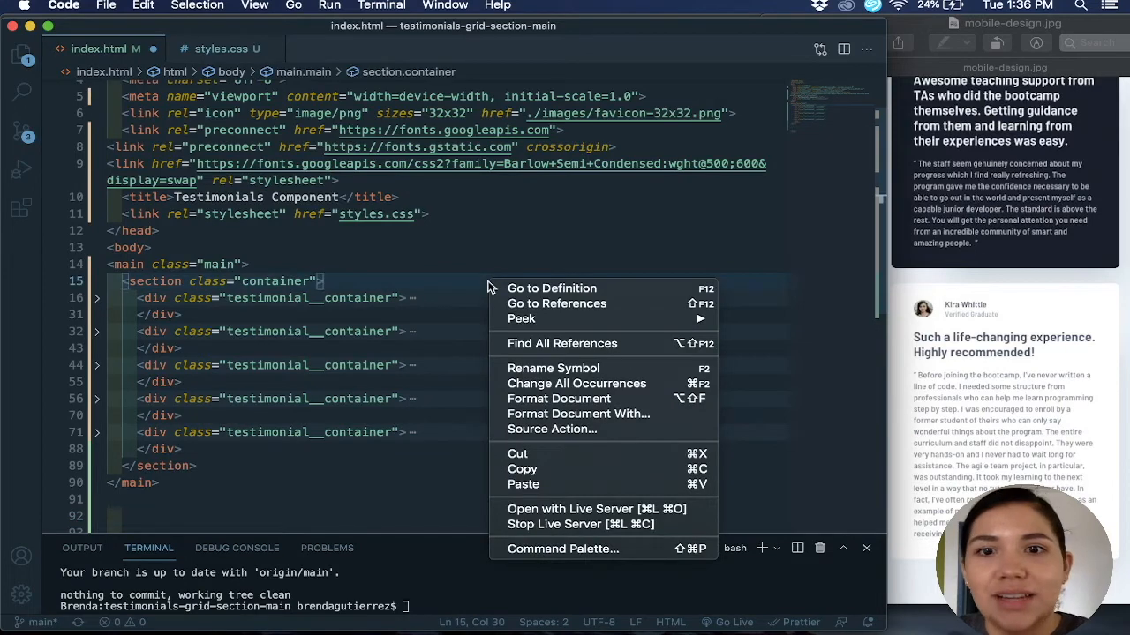
pyautogui.moveTo(601, 481)
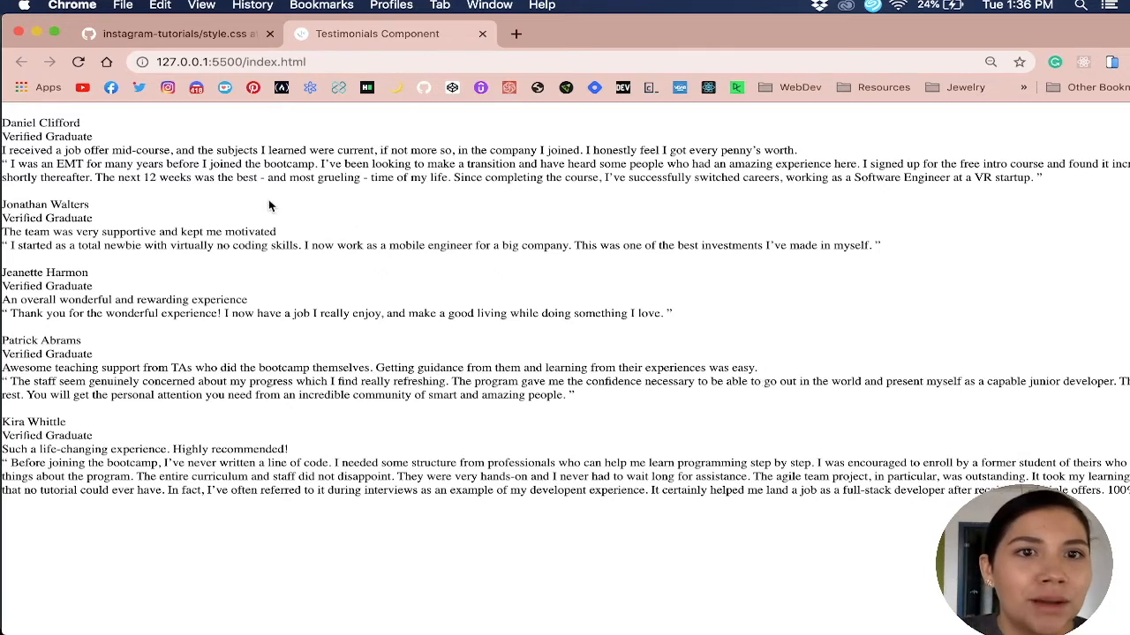
pyautogui.moveTo(91, 120)
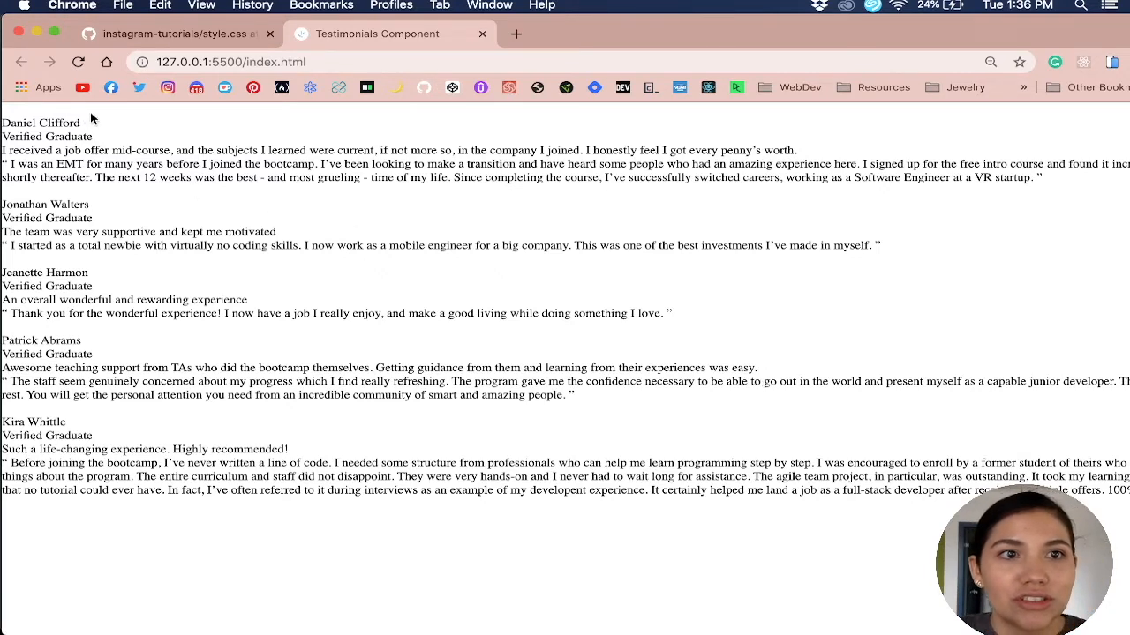
# Review the unstyled testimonials page served at 127.0.0.1:5500/index.html in Chrome
pyautogui.moveTo(4, 117); pyautogui.dragTo(124, 148)
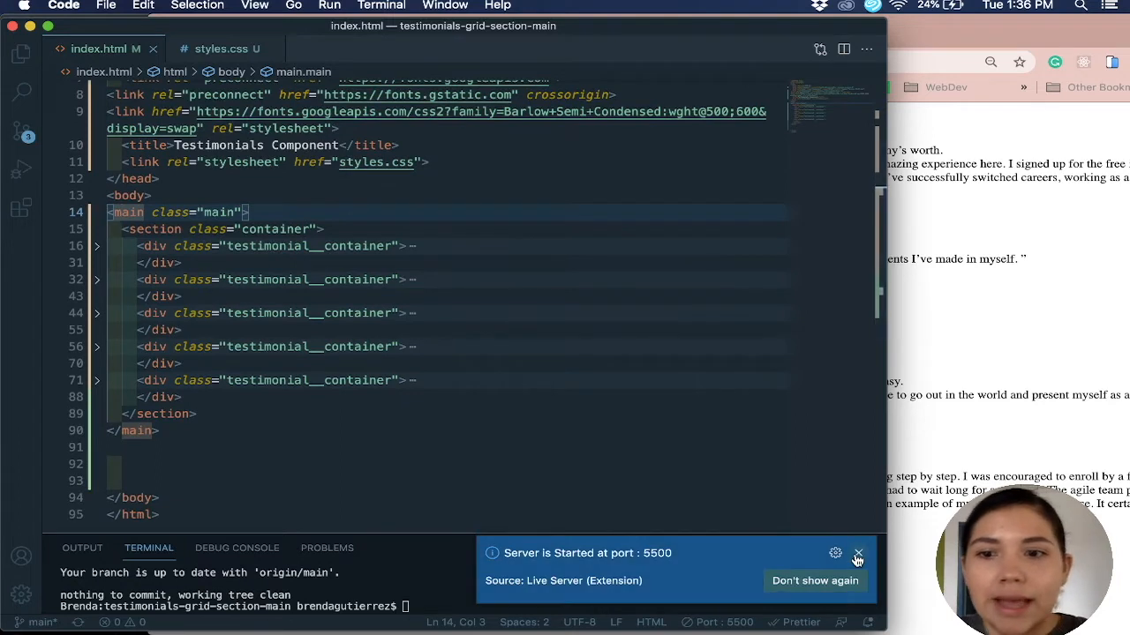
# Dismiss the Live Server notice and run git status in the terminal
pyautogui.click(858, 552)
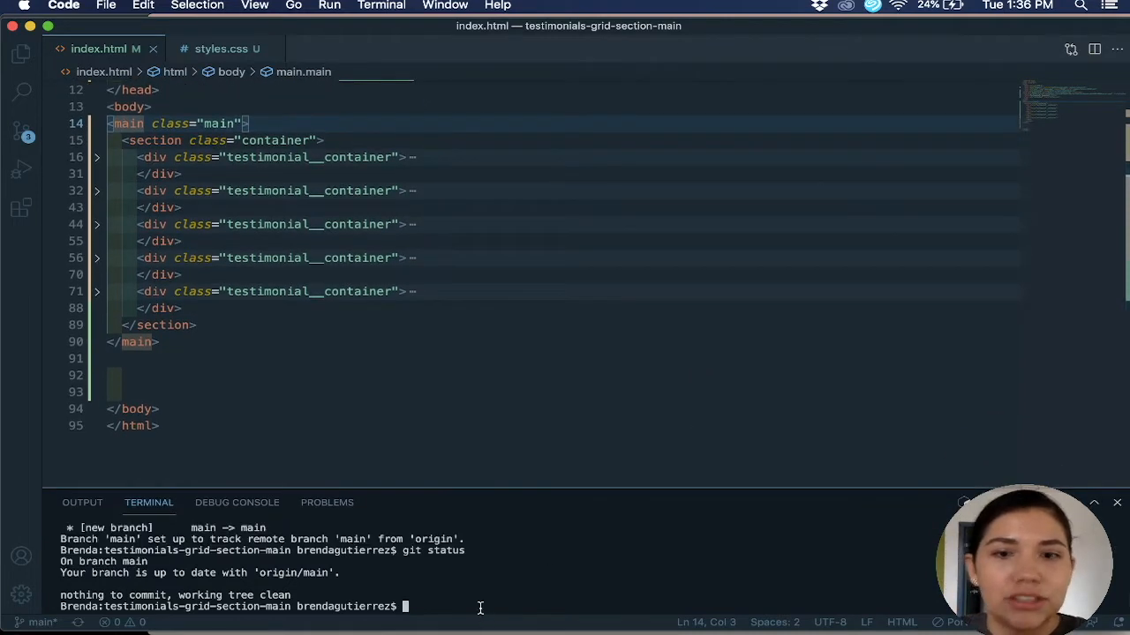
pyautogui.write('git')
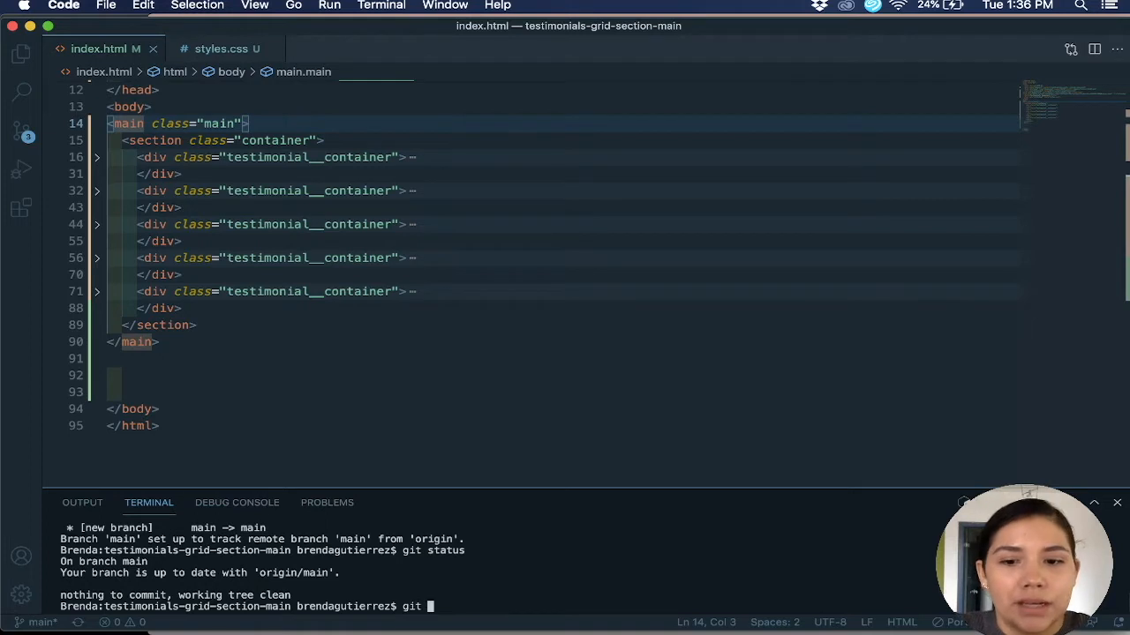
pyautogui.write('st')
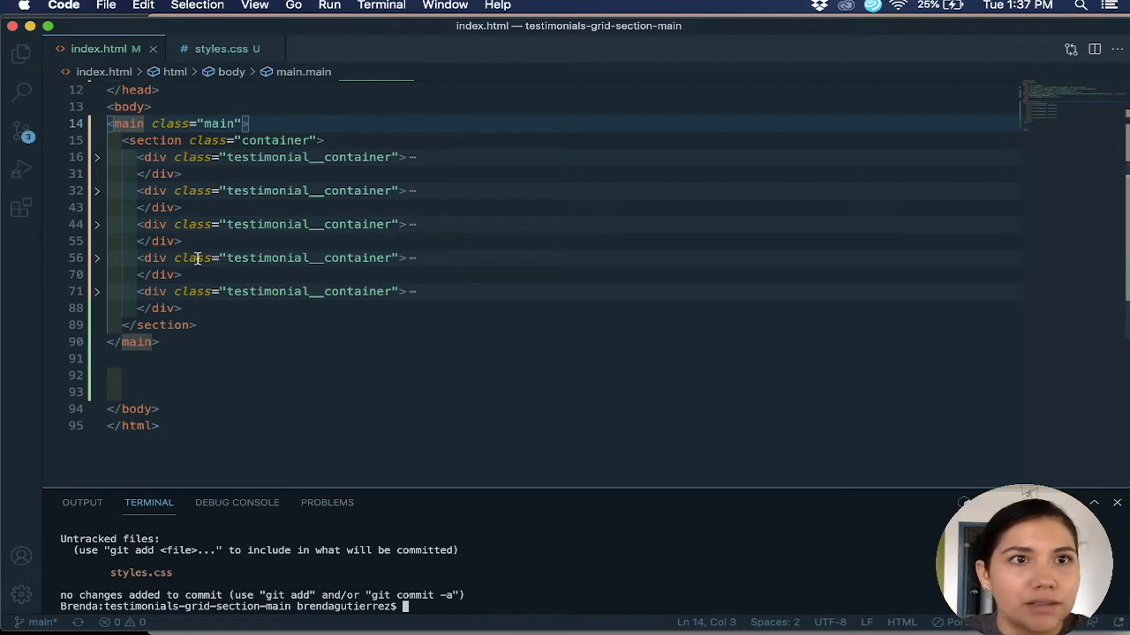
# Glance at styles.css from the Explorer, then return to index.html
pyautogui.click(16, 53)
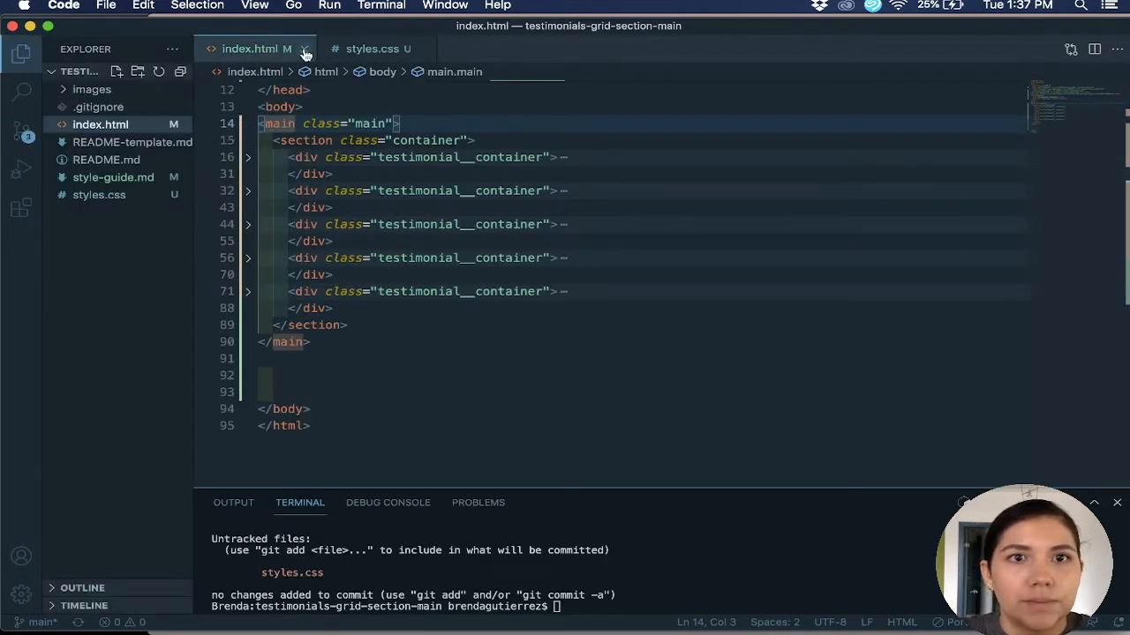
pyautogui.click(372, 50)
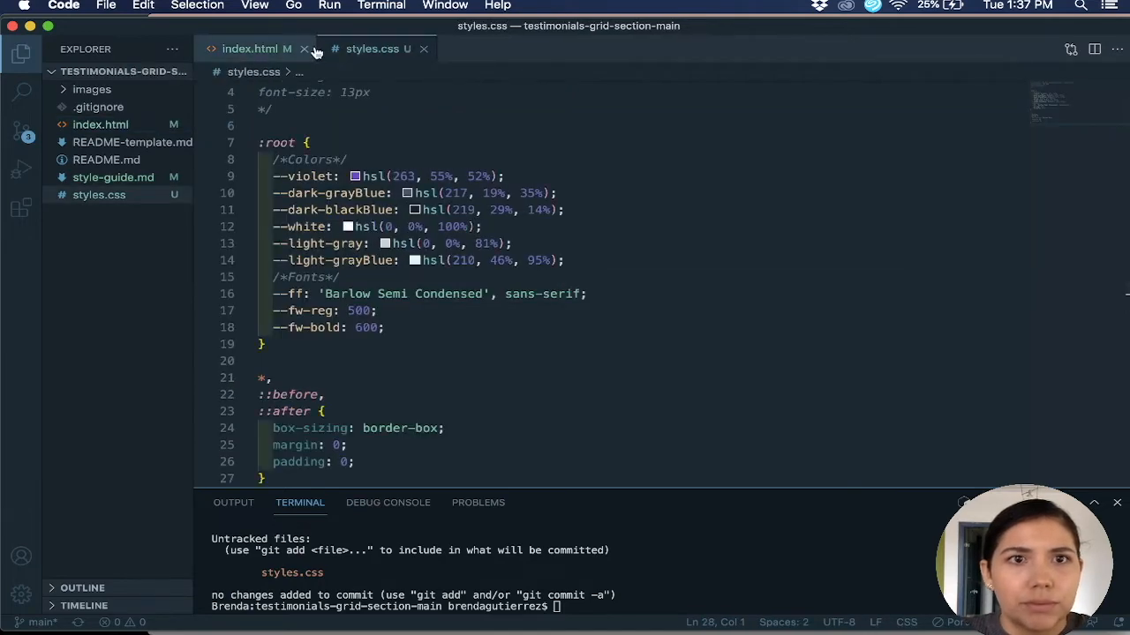
pyautogui.click(256, 50)
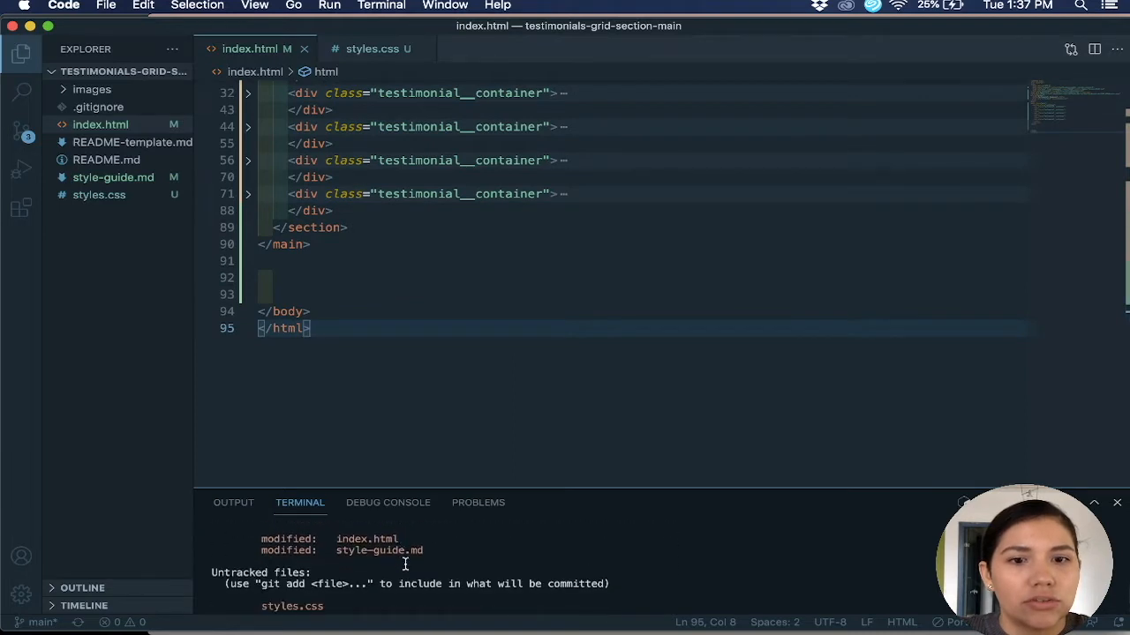
pyautogui.moveTo(504, 482)
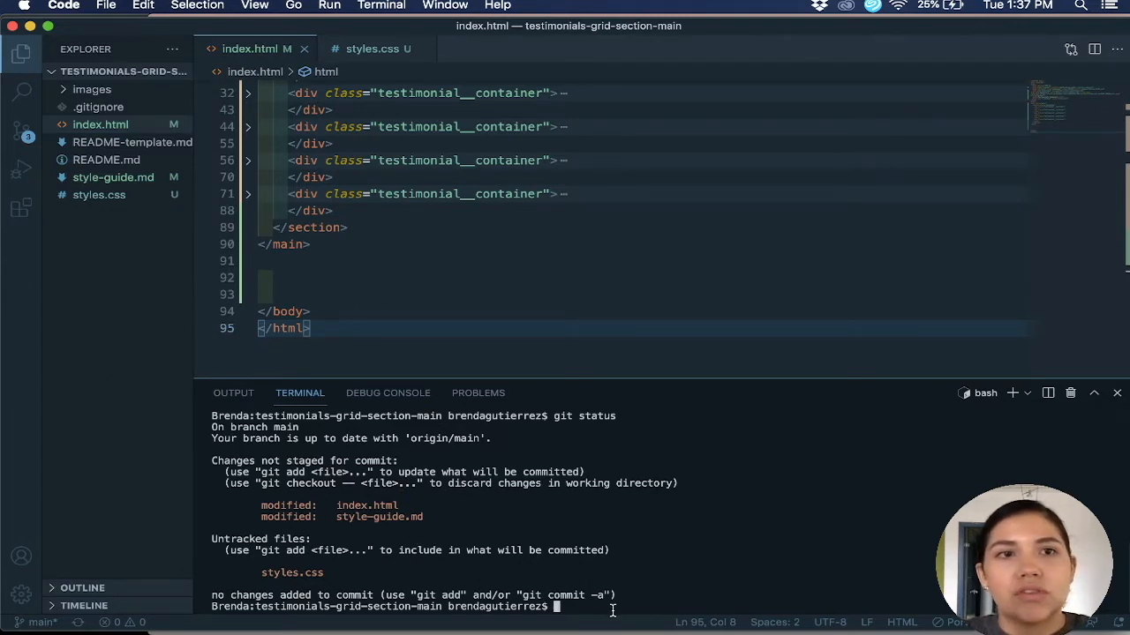
# Stage every change with git add
pyautogui.write('git add .')
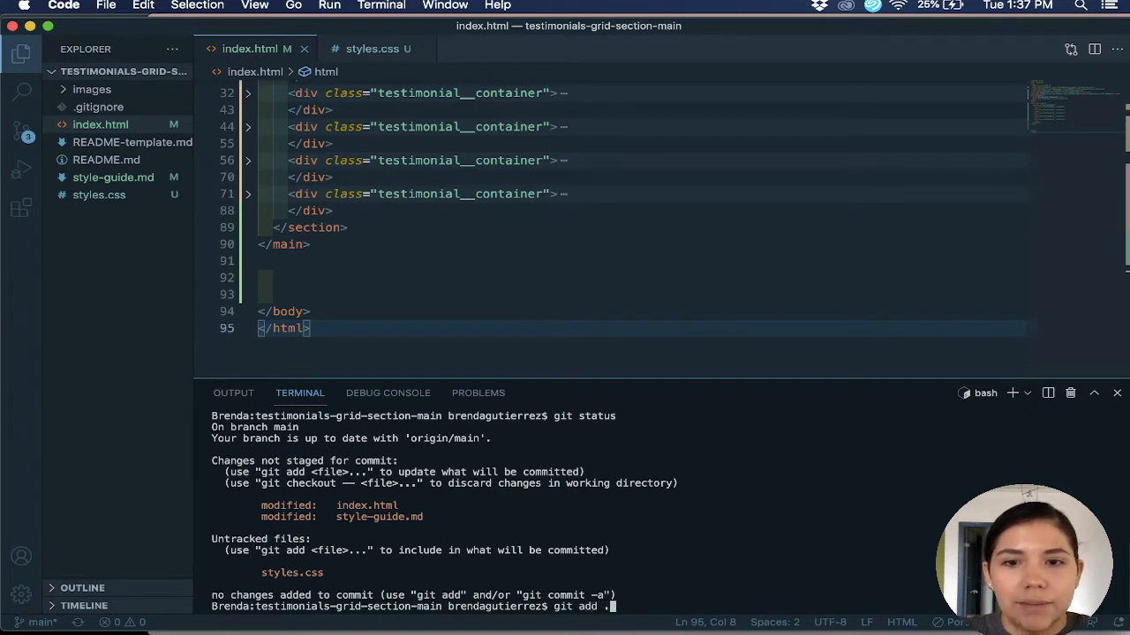
pyautogui.press('Enter')
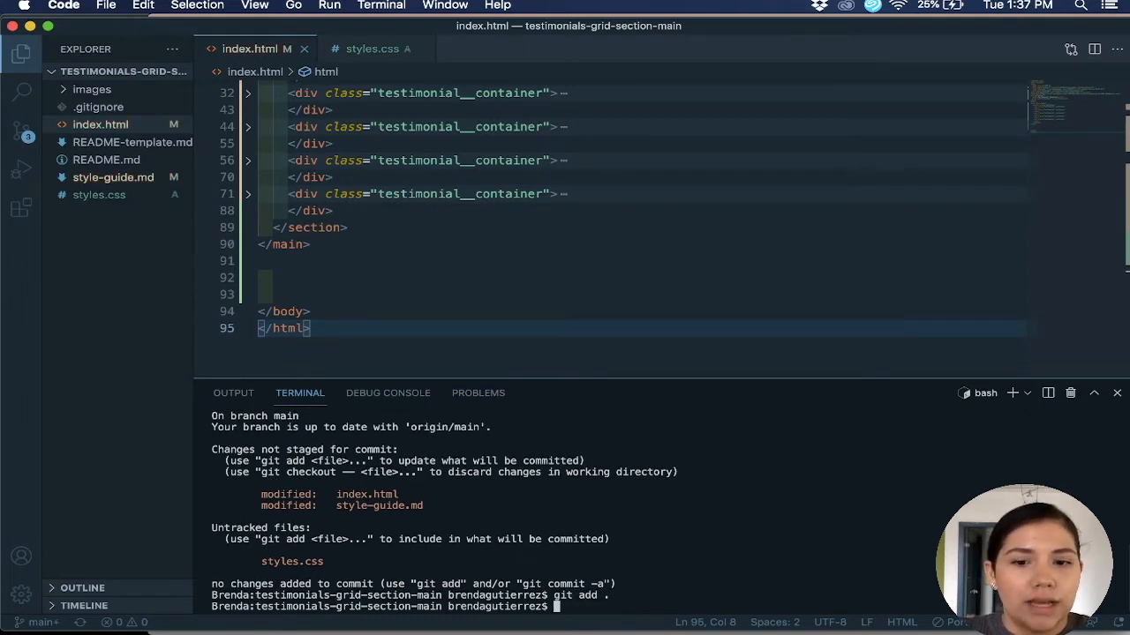
# Commit with the message "styling and html setup"
pyautogui.write('git c')
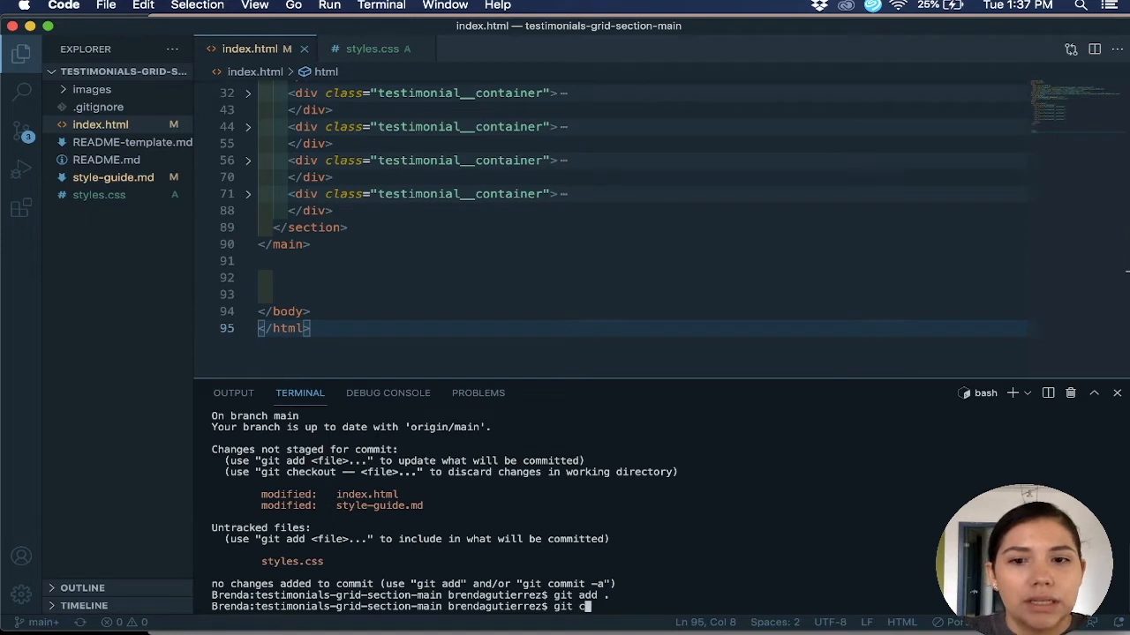
pyautogui.write('ommit -')
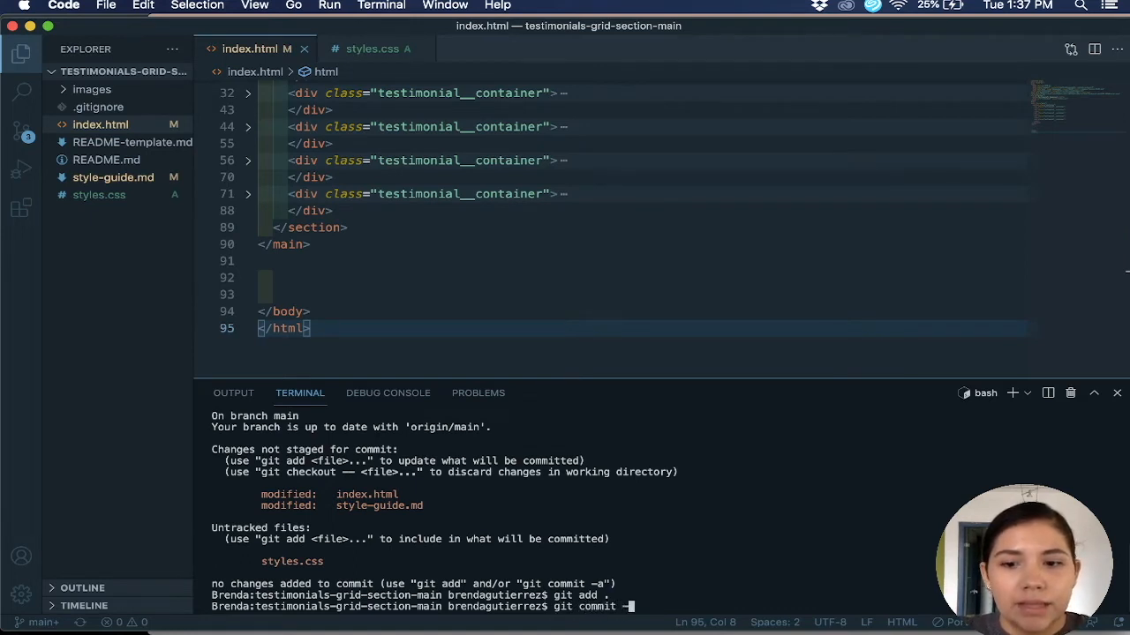
pyautogui.write('m "')
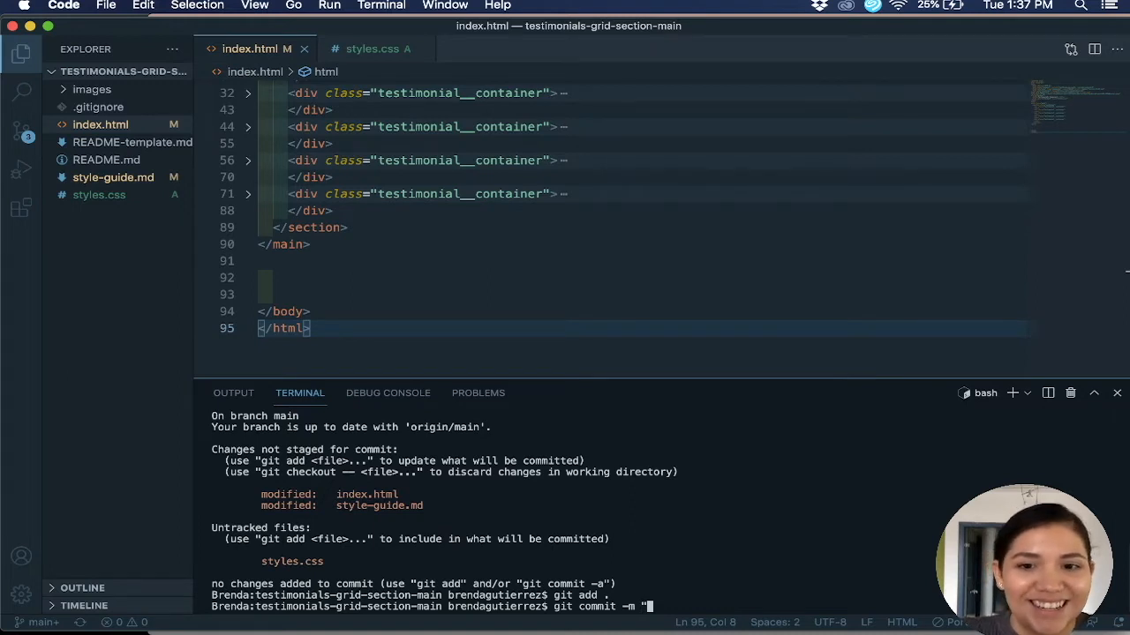
pyautogui.write('styling and html setup')
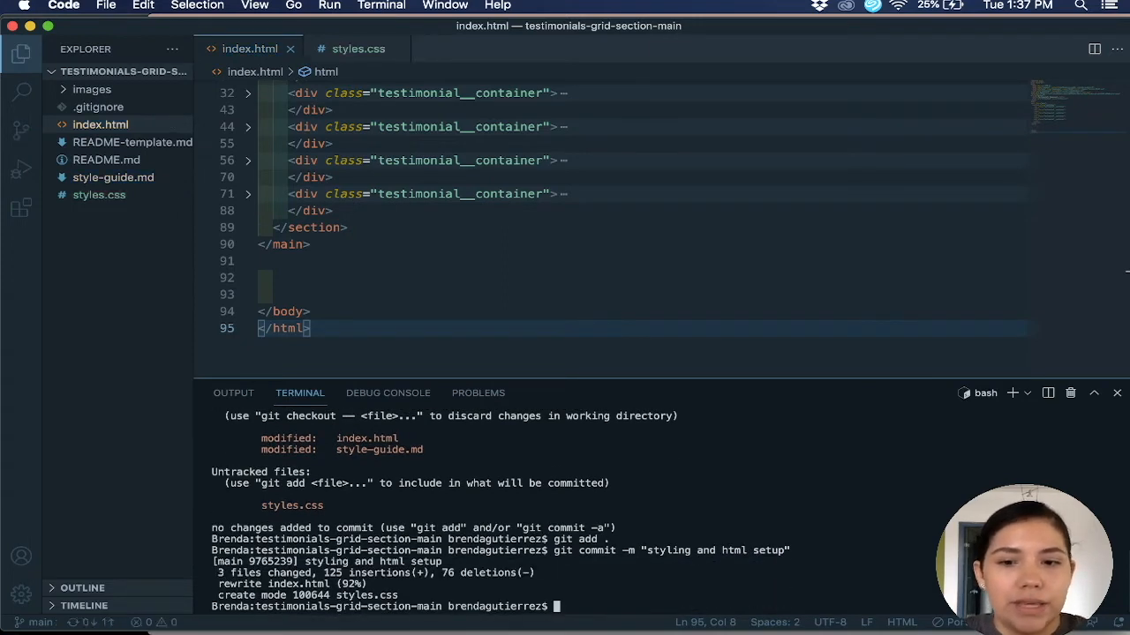
# Run git push -u origin main so local main tracks the remote branch
pyautogui.write('git push -u')
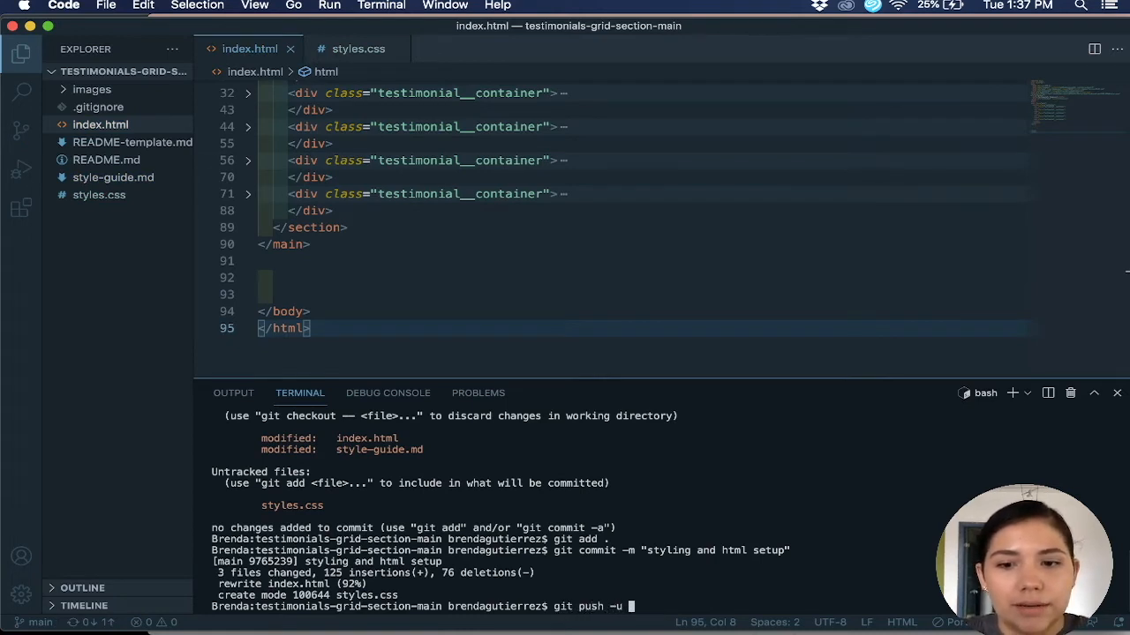
pyautogui.write('origin main')
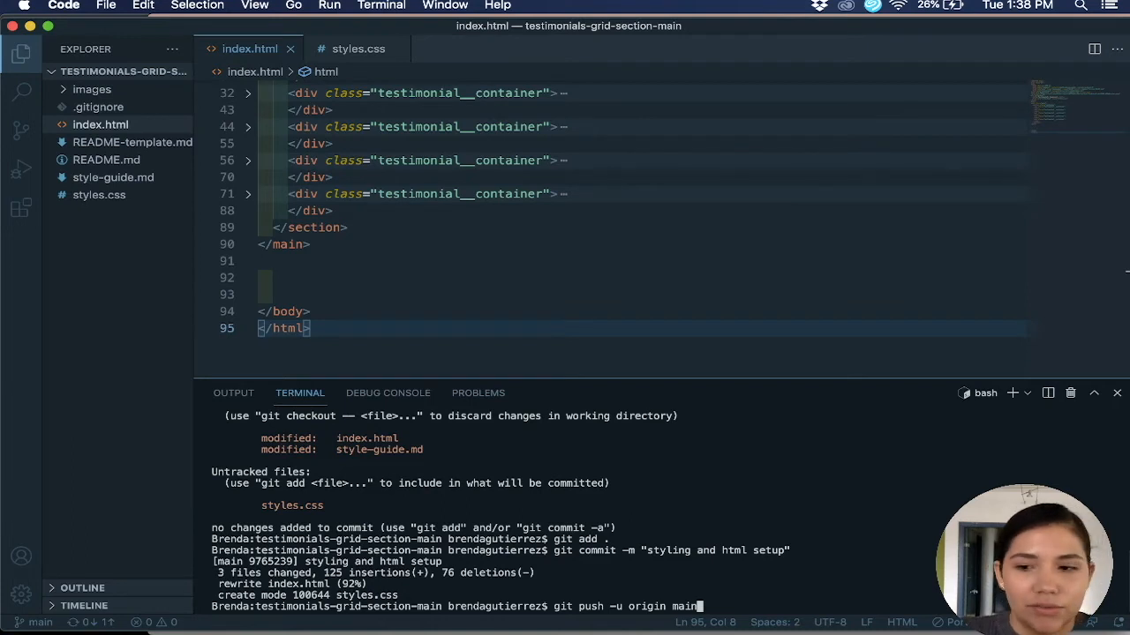
pyautogui.press('Enter')
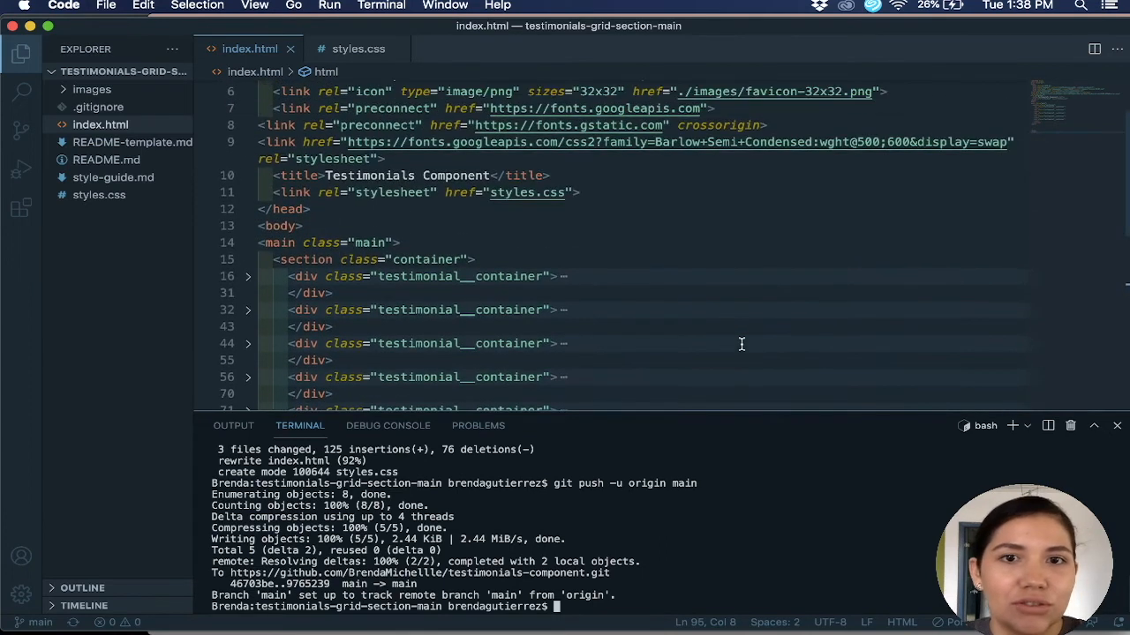
pyautogui.moveTo(653, 314)
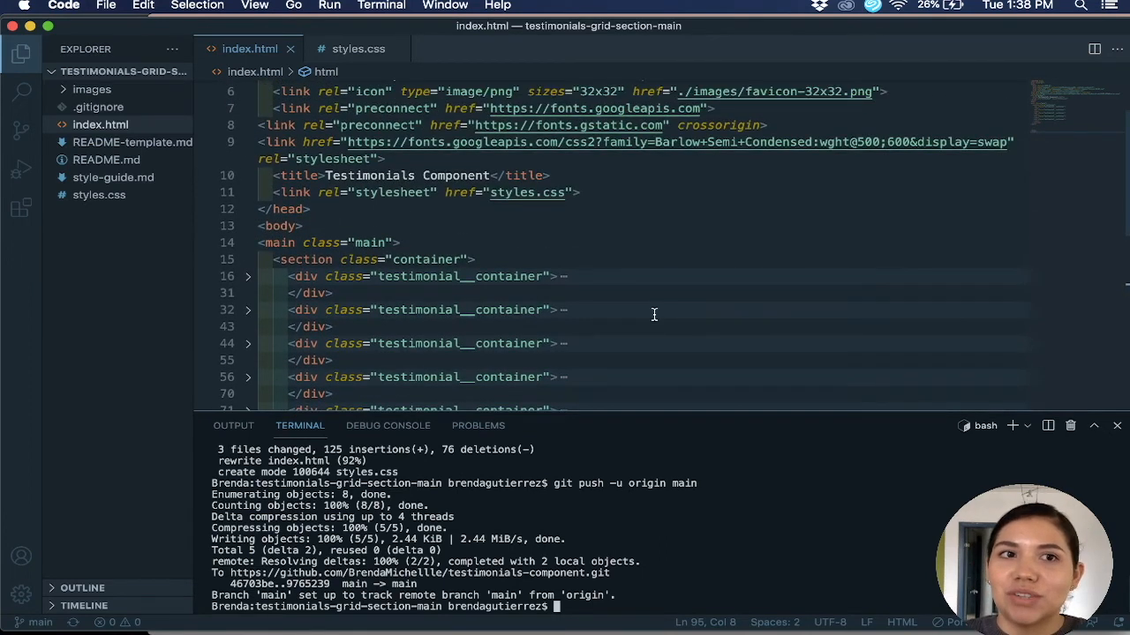
pyautogui.moveTo(745, 335)
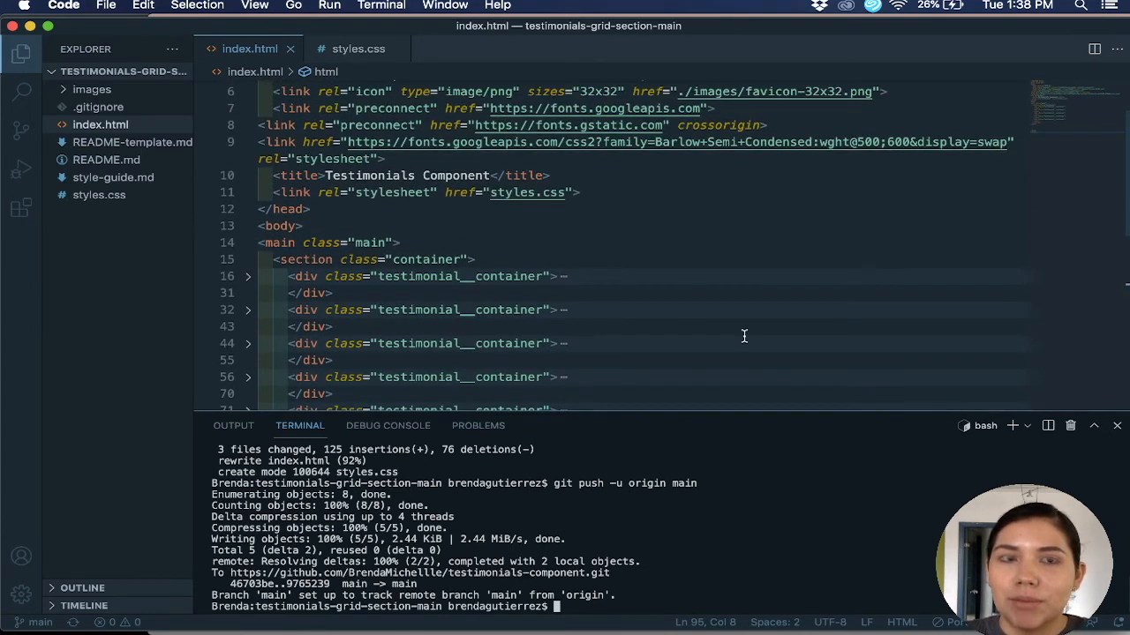
pyautogui.moveTo(721, 262)
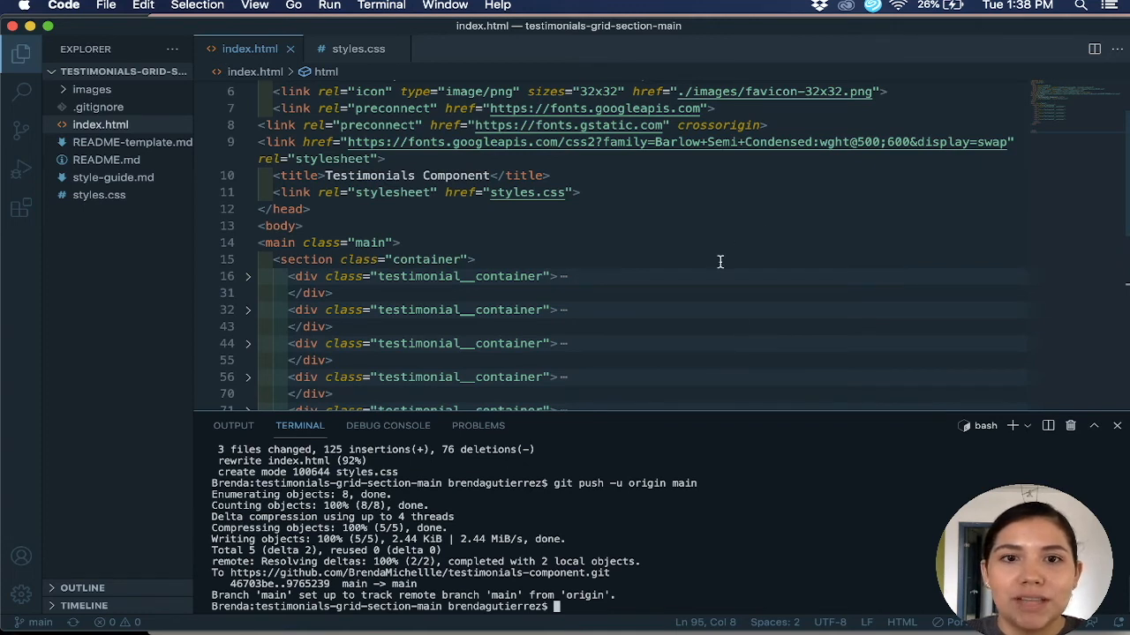
pyautogui.moveTo(717, 292)
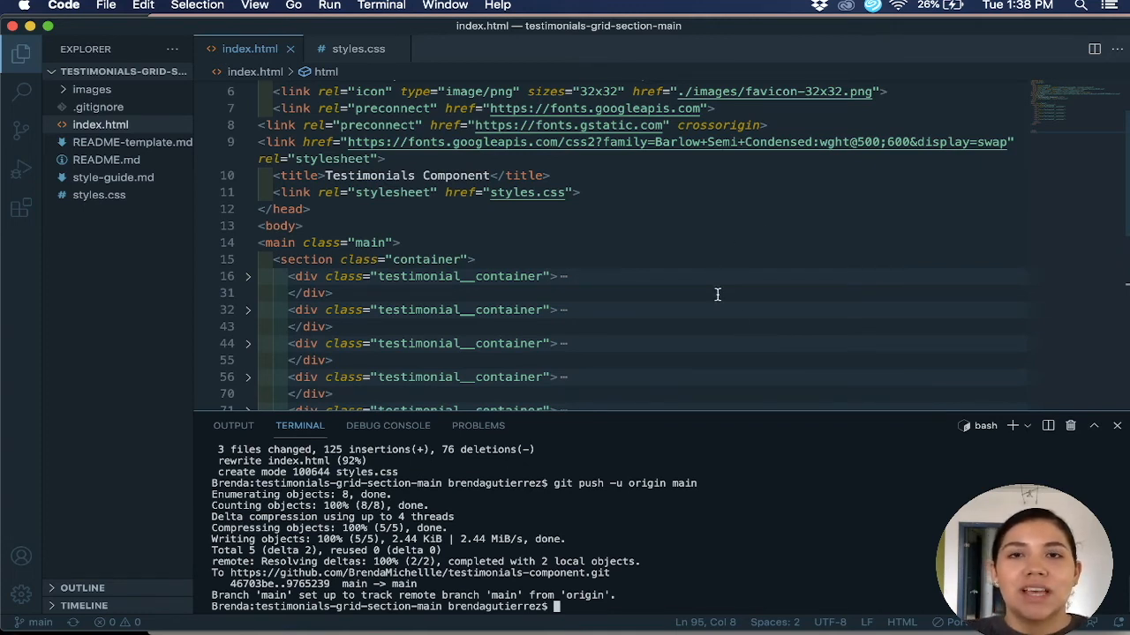